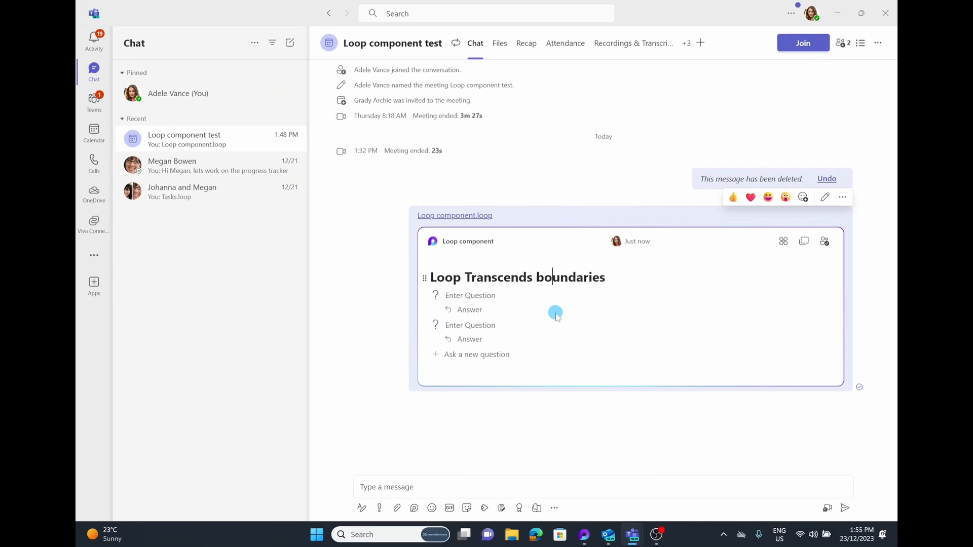
- Enter 'Working on the loop' as the component's first question, then switch back to Loop
{"action": "left_click", "coordinate": [606, 534]}
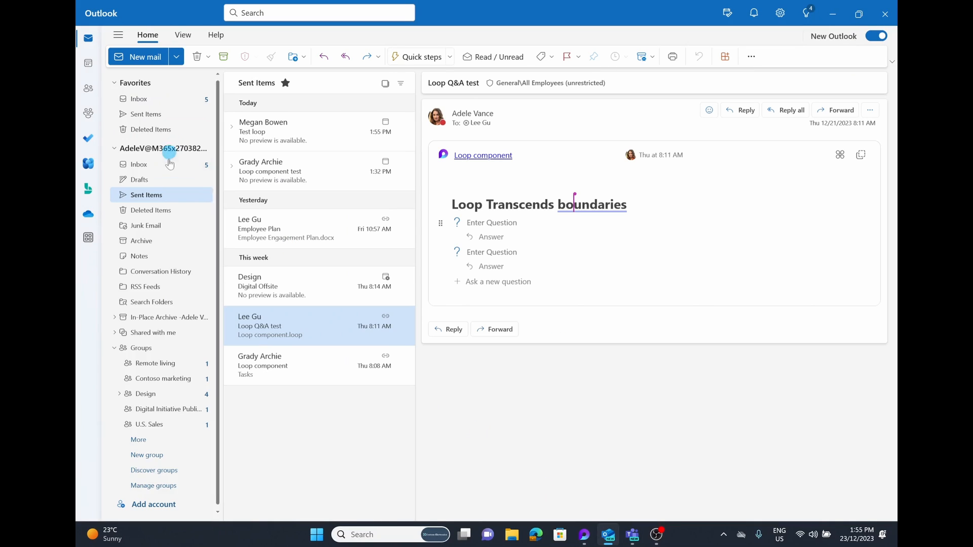
{"action": "type", "text": "W"}
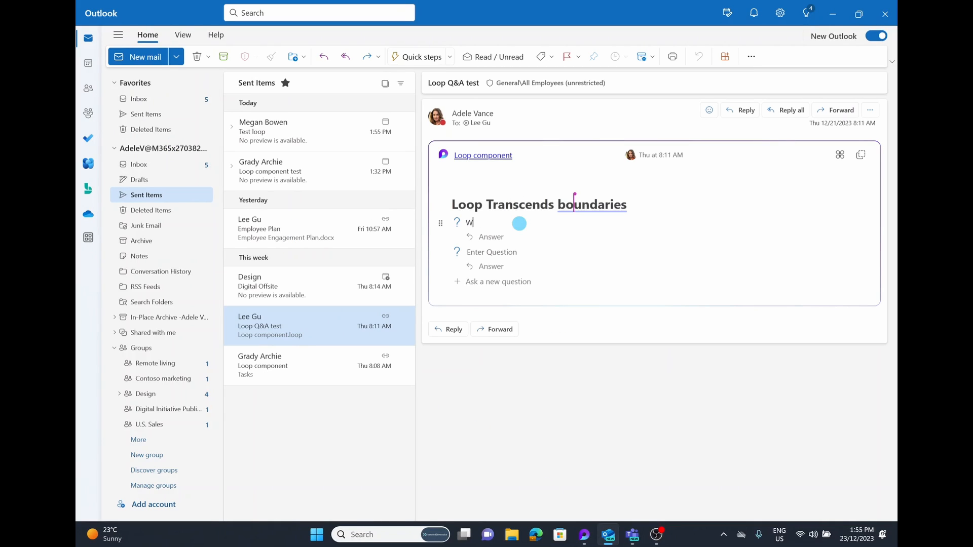
{"action": "type", "text": "orking on the loop ve"}
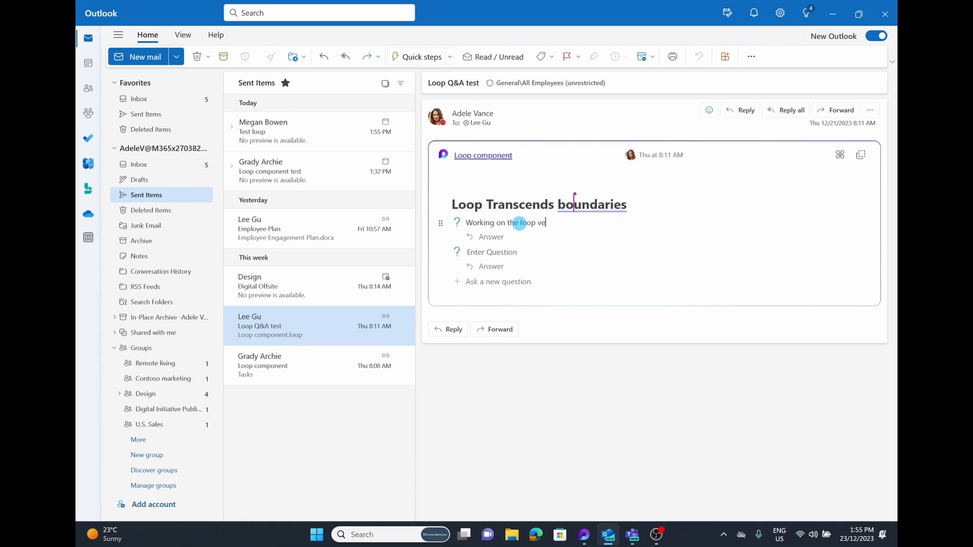
{"action": "key", "text": "alt+tab"}
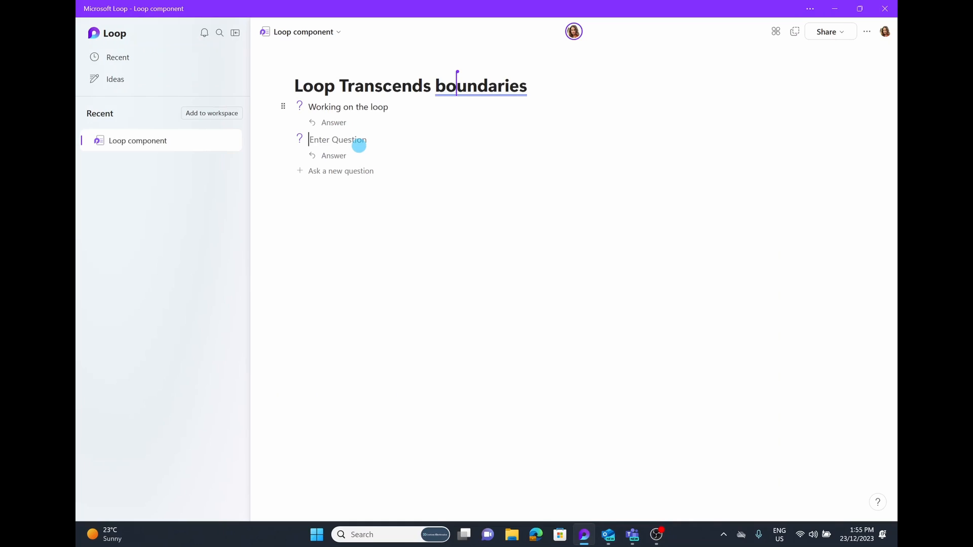
- Enter 'continue working here too' as the second question and check it in the Teams chat
{"action": "type", "text": "contiue working"}
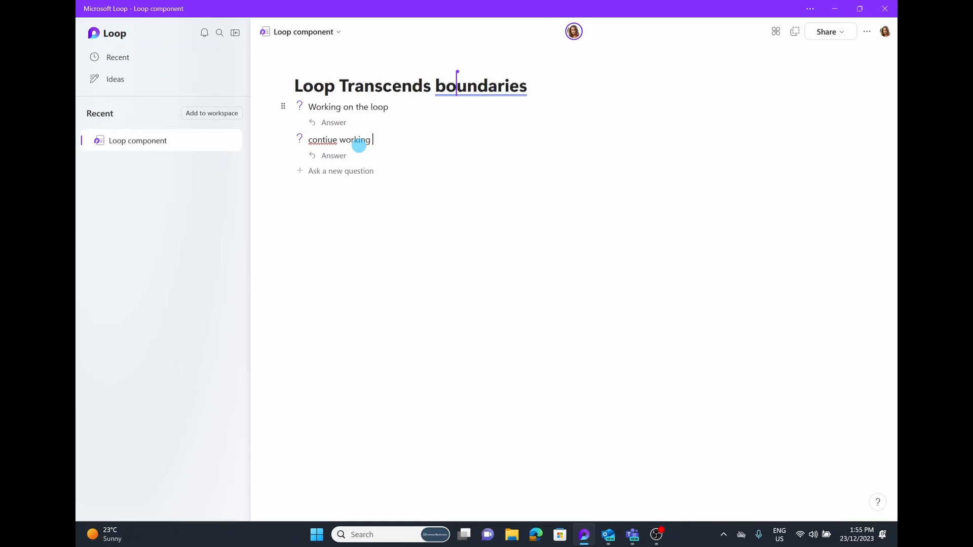
{"action": "type", "text": "here too"}
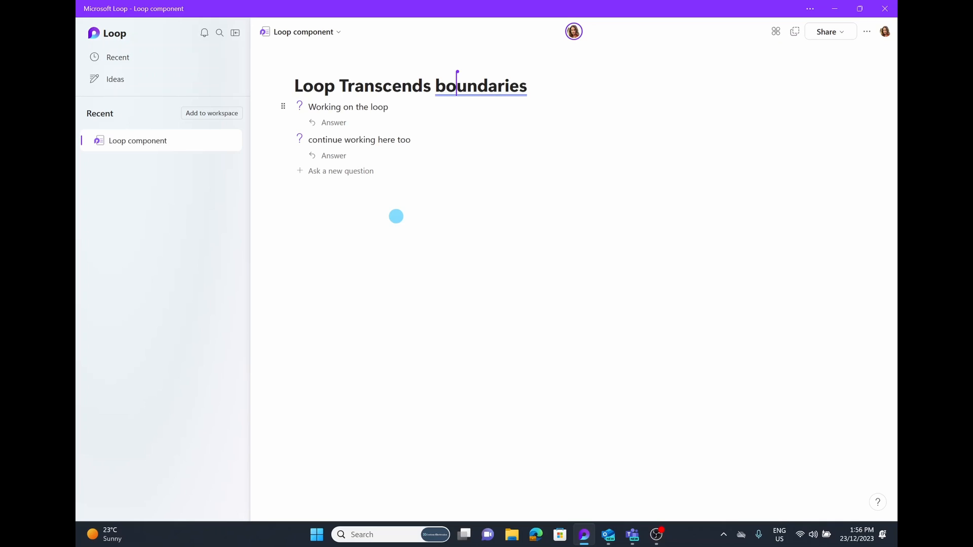
{"action": "key", "text": "alt+tab"}
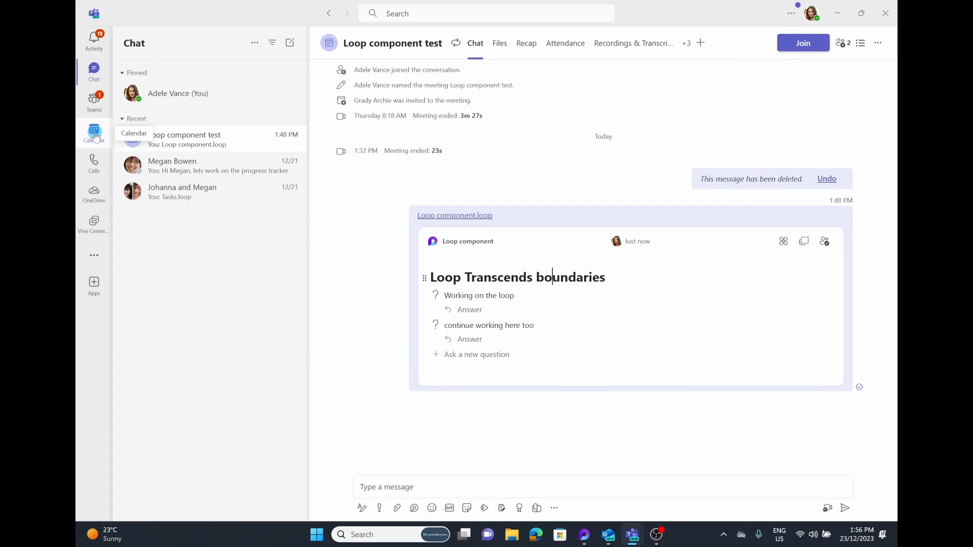
- Show the Teams calendar for the December 18–22 work week
{"action": "left_click", "coordinate": [93, 134]}
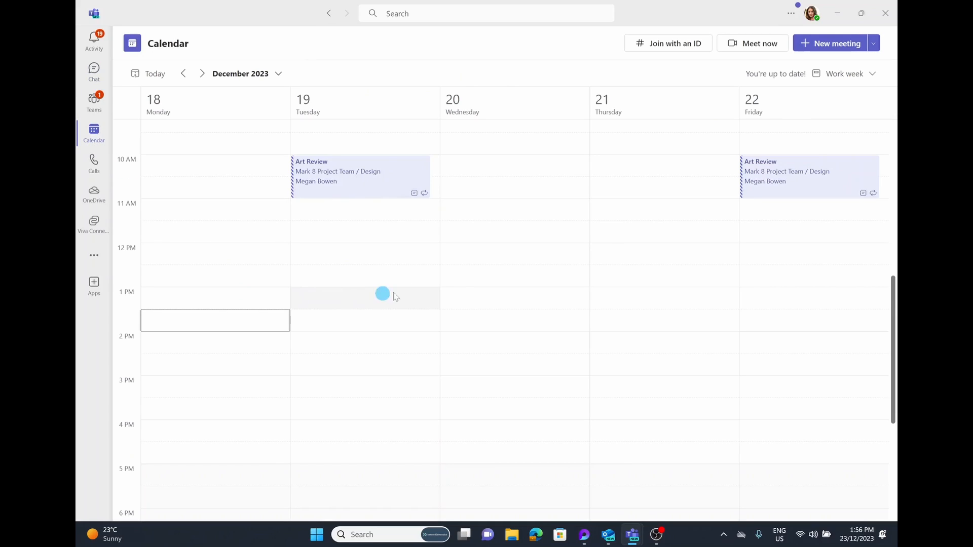
{"action": "mouse_move", "coordinate": [657, 255]}
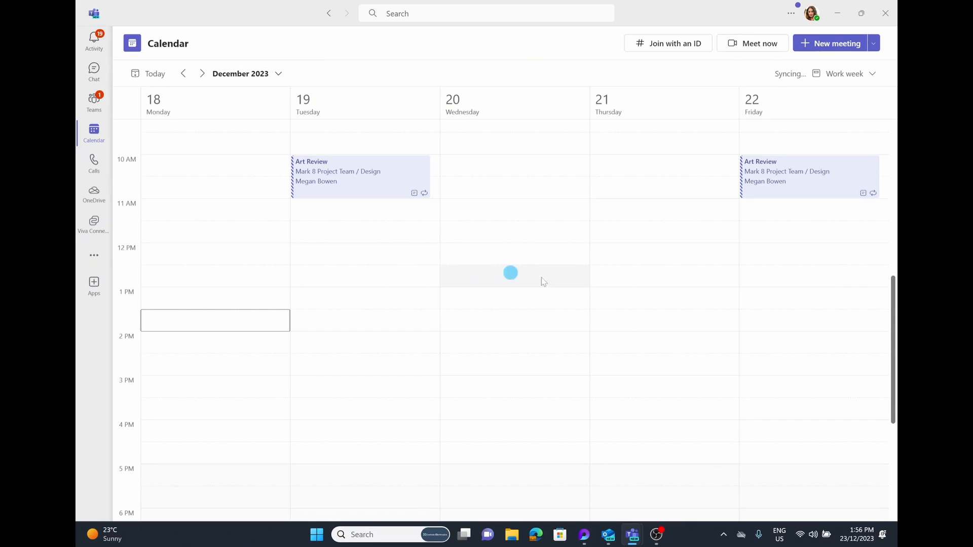
{"action": "mouse_move", "coordinate": [592, 294]}
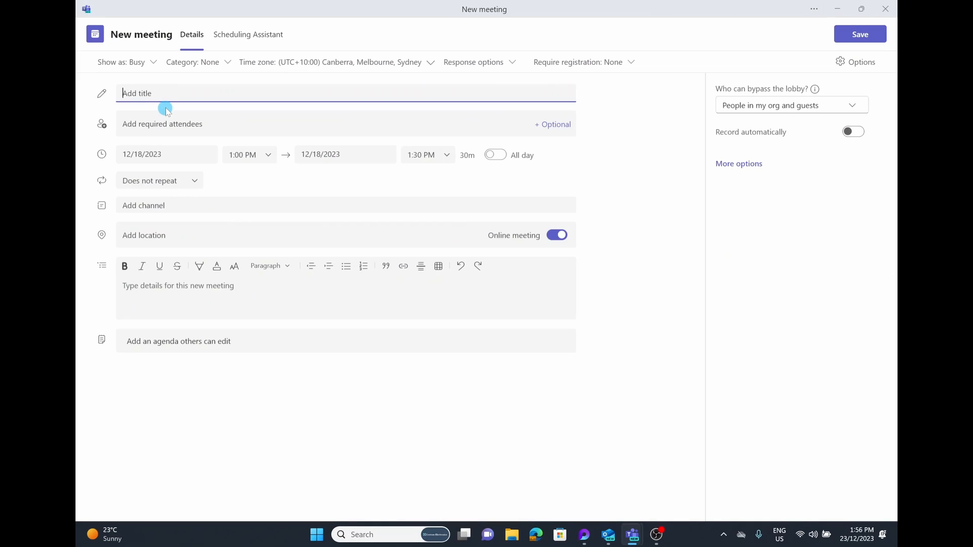
- Title the new meeting 'Loop Note taking demo' and invite Grady Archie as attendee
{"action": "type", "text": "Loop"}
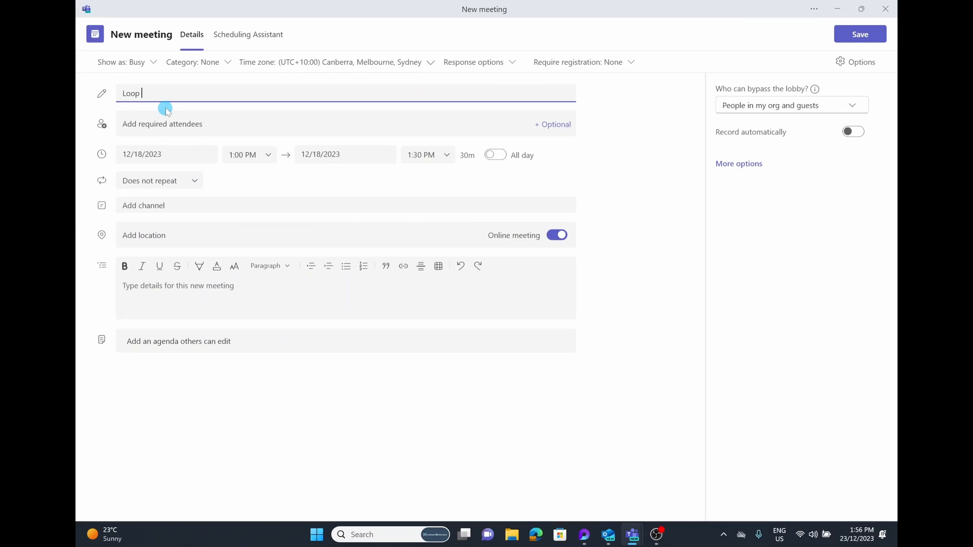
{"action": "type", "text": "Note taking d"}
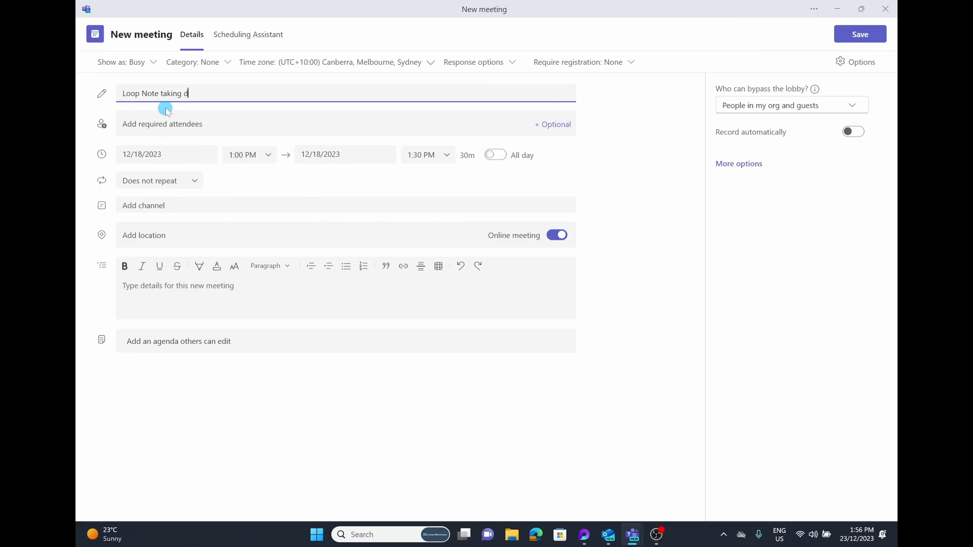
{"action": "left_click", "coordinate": [165, 123]}
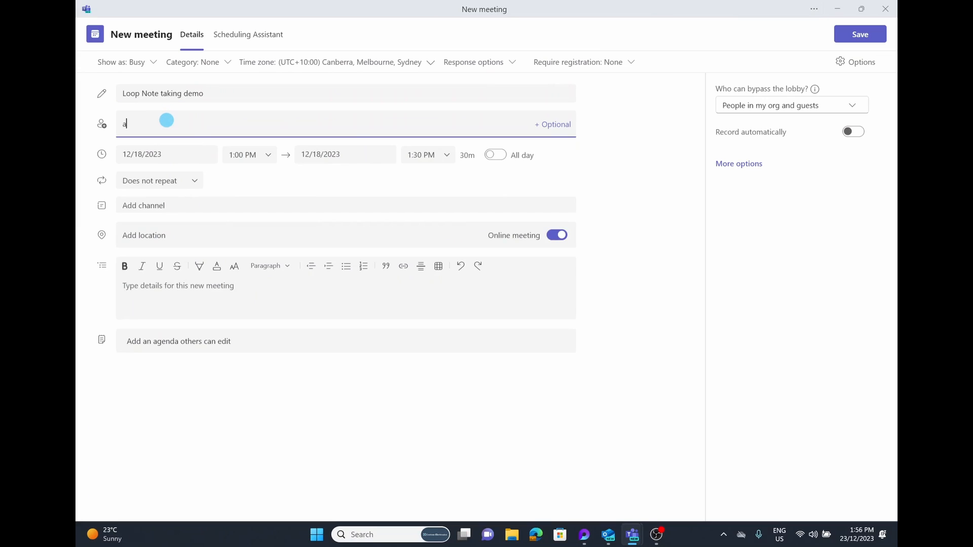
{"action": "left_click", "coordinate": [164, 120]}
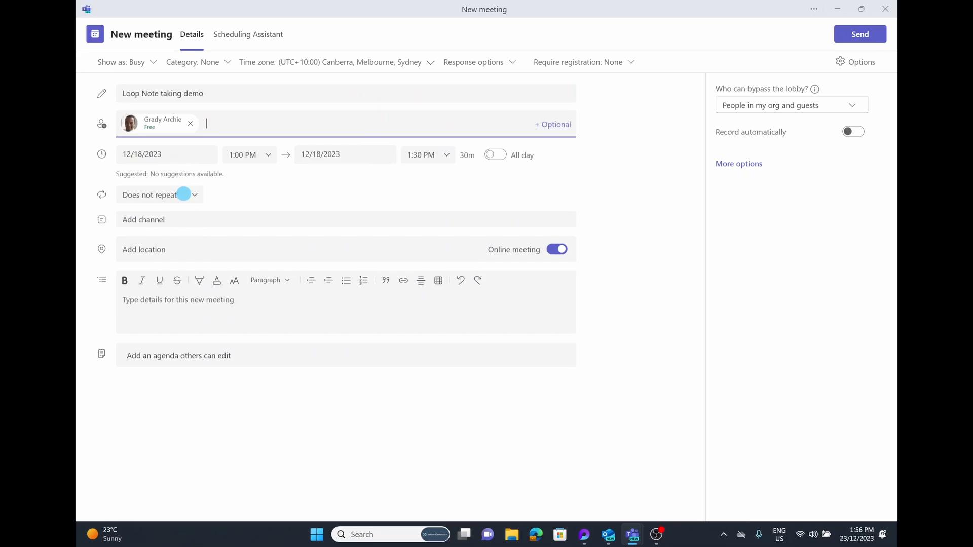
- Make the meeting recur weekly on Mondays with a custom end date of 2/9/2024
{"action": "left_click", "coordinate": [159, 195]}
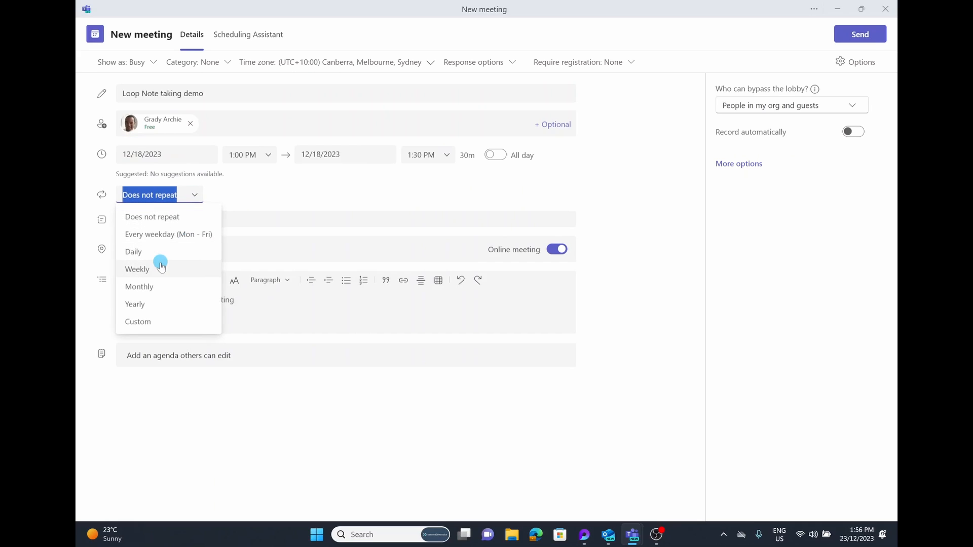
{"action": "left_click", "coordinate": [136, 268]}
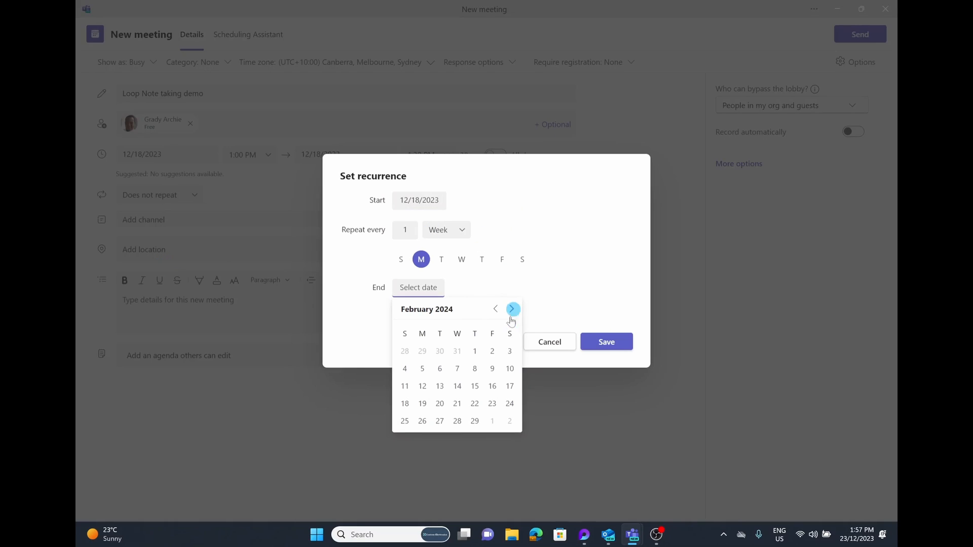
{"action": "left_click", "coordinate": [492, 367]}
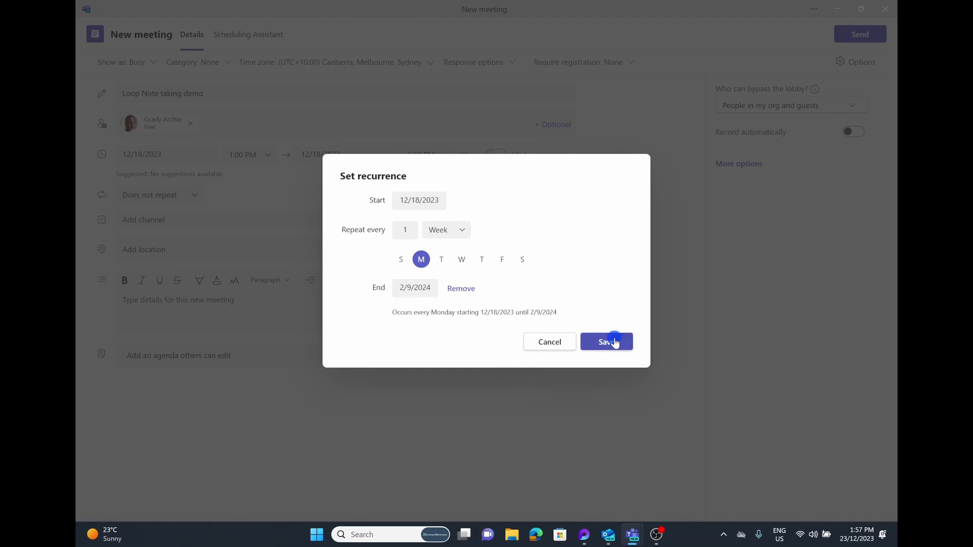
{"action": "left_click", "coordinate": [606, 341]}
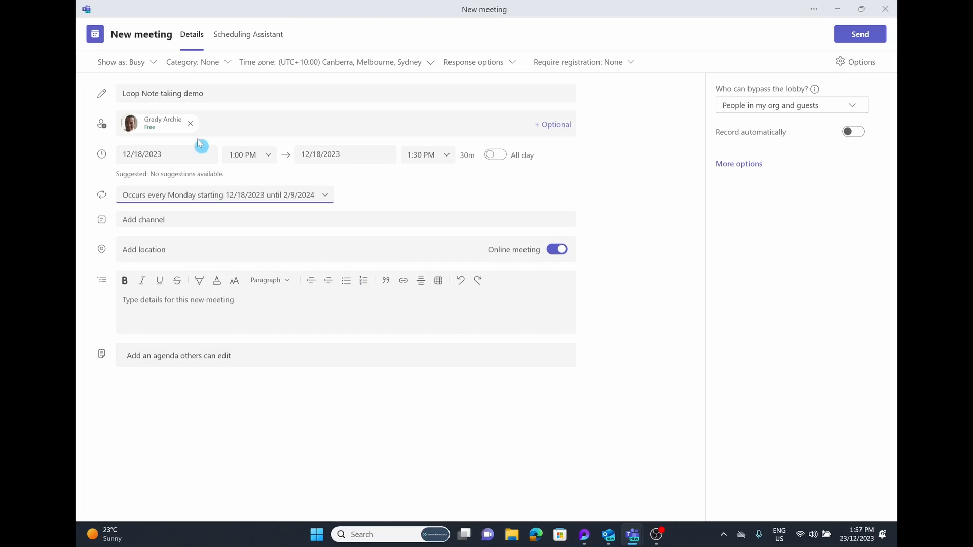
{"action": "left_click", "coordinate": [130, 123]}
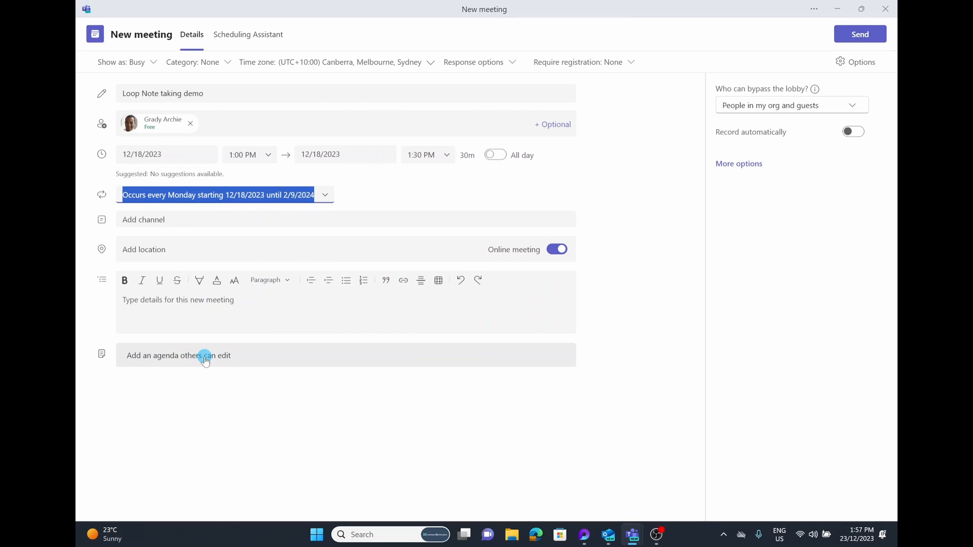
- Add a shared Loop agenda to the meeting with the item 'Learn about loop!'
{"action": "left_click", "coordinate": [178, 354]}
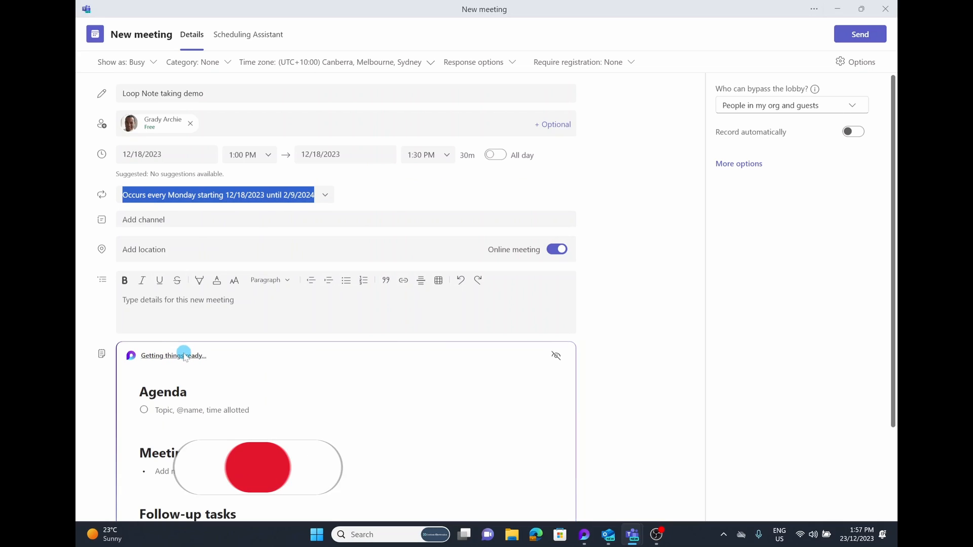
{"action": "scroll", "scroll_direction": "down", "scroll_amount": 3}
{"action": "type", "text": "T"}
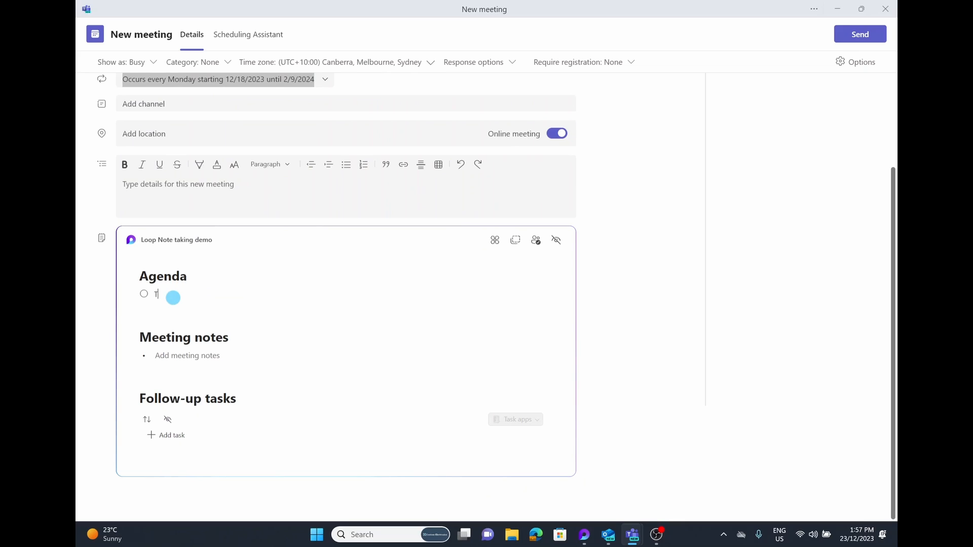
{"action": "type", "text": "Learn about"}
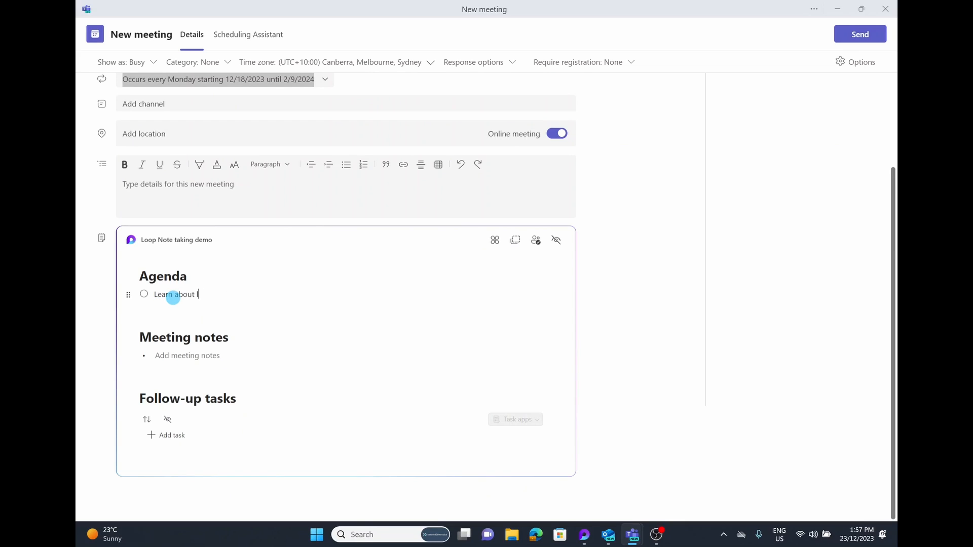
{"action": "type", "text": "loop!"}
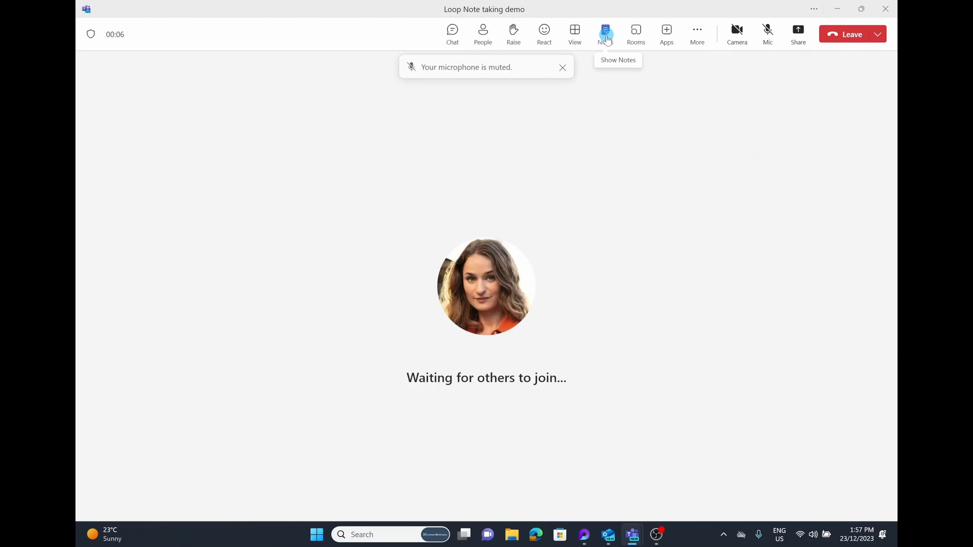
- Add the meeting note 'Working away and adding notes' during the call, then leave the meeting
{"action": "left_click", "coordinate": [604, 31]}
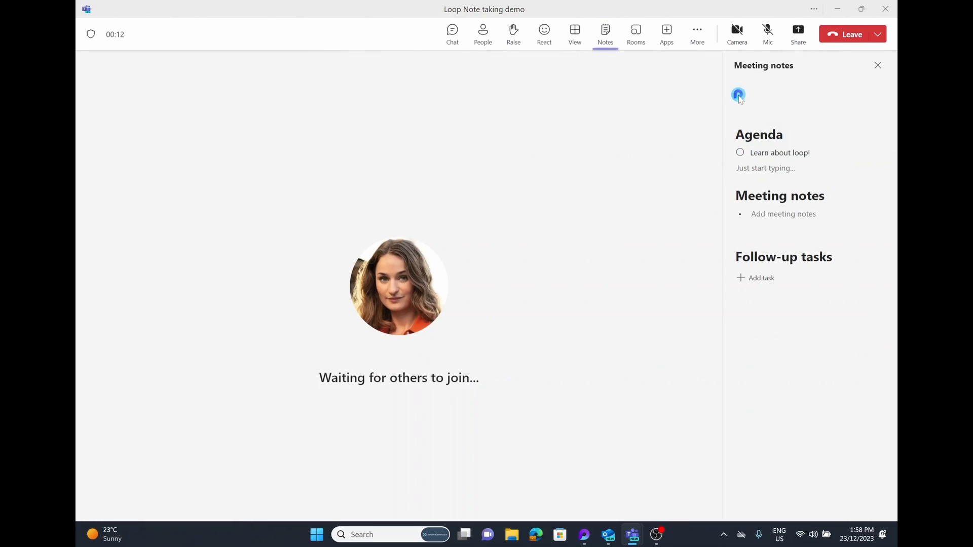
{"action": "left_click", "coordinate": [767, 30]}
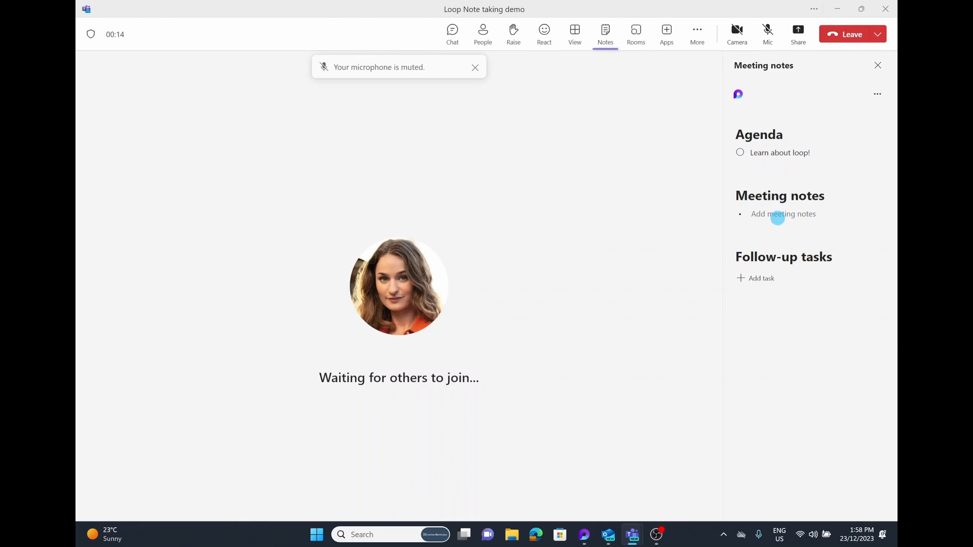
{"action": "type", "text": "Workin away"}
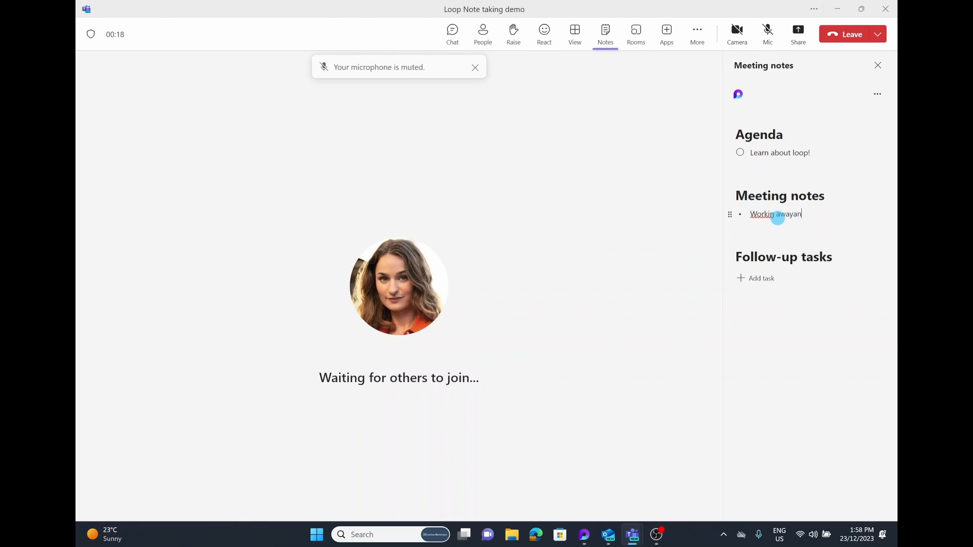
{"action": "type", "text": "and addinbg"}
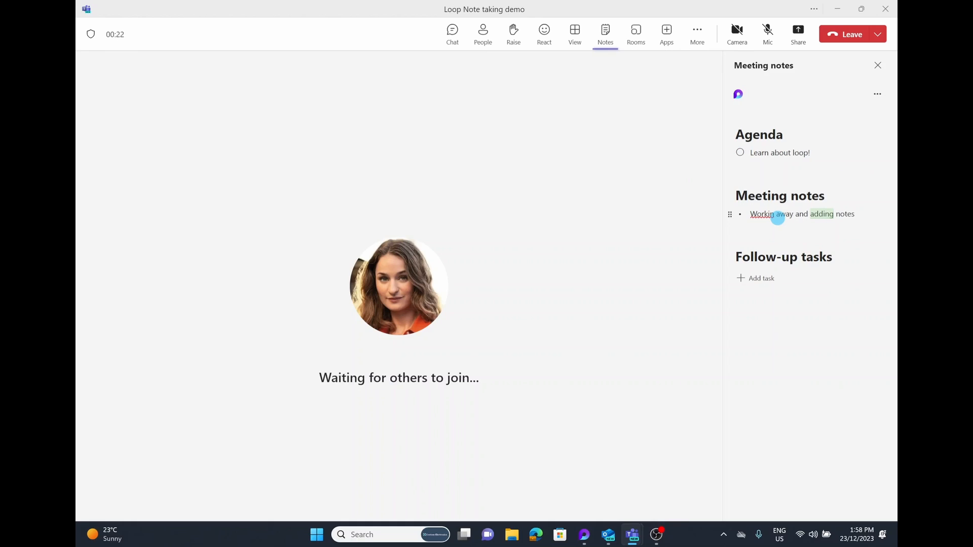
{"action": "left_click", "coordinate": [767, 30]}
{"action": "type", "text": "g"}
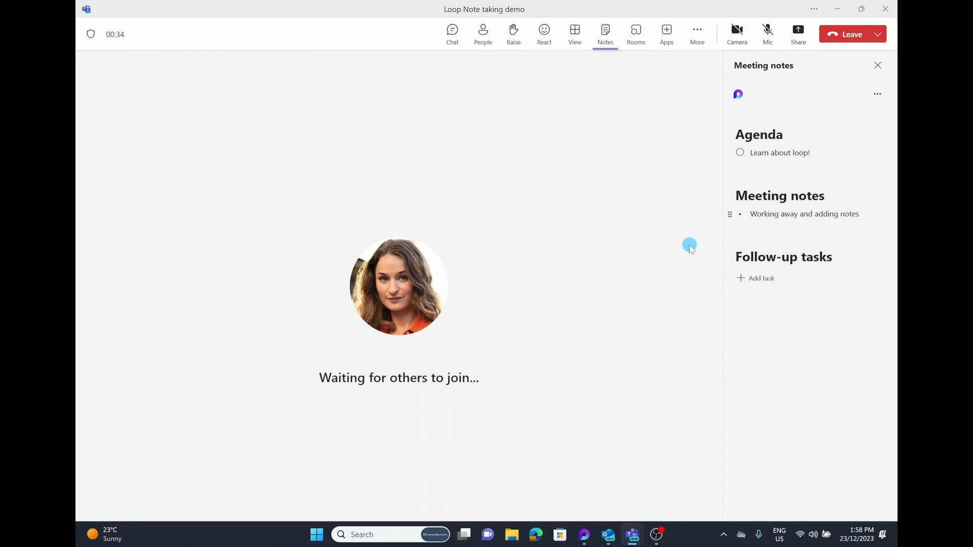
{"action": "mouse_move", "coordinate": [830, 53]}
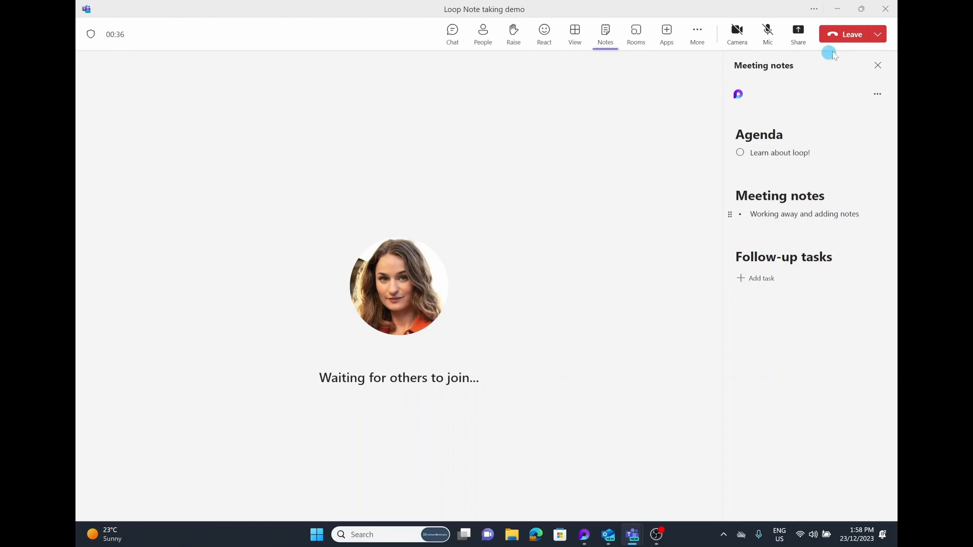
{"action": "left_click", "coordinate": [847, 34]}
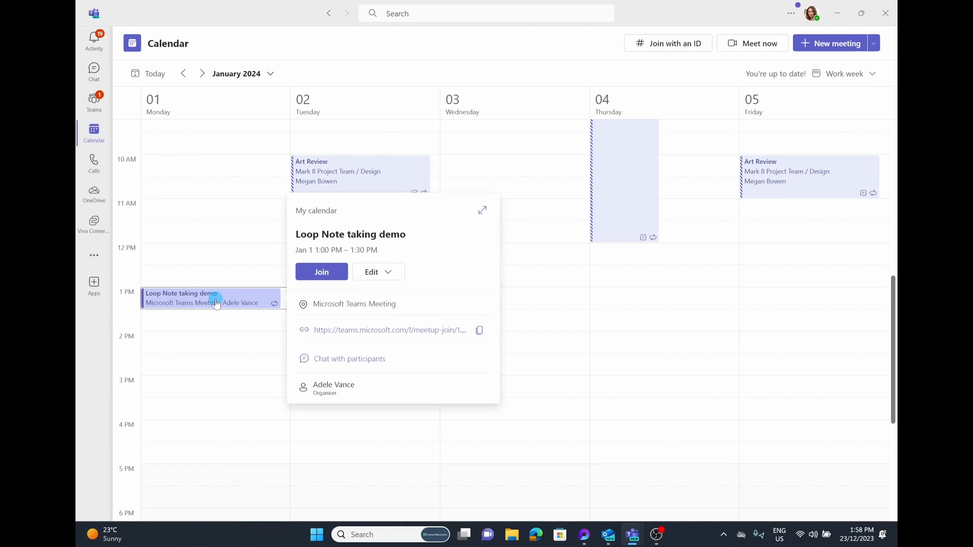
- Rejoin the Loop Note taking demo meeting from its calendar event
{"action": "left_click", "coordinate": [321, 272]}
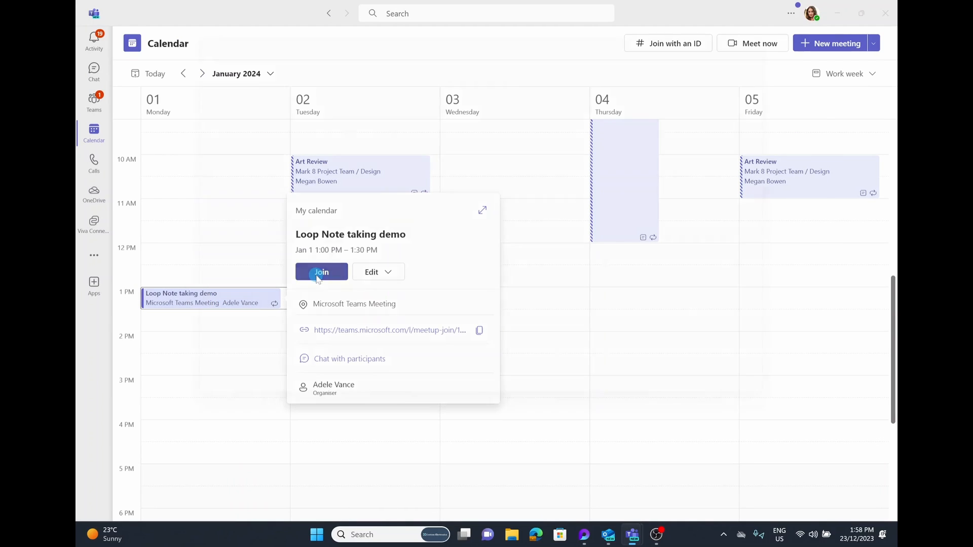
{"action": "left_click", "coordinate": [321, 272]}
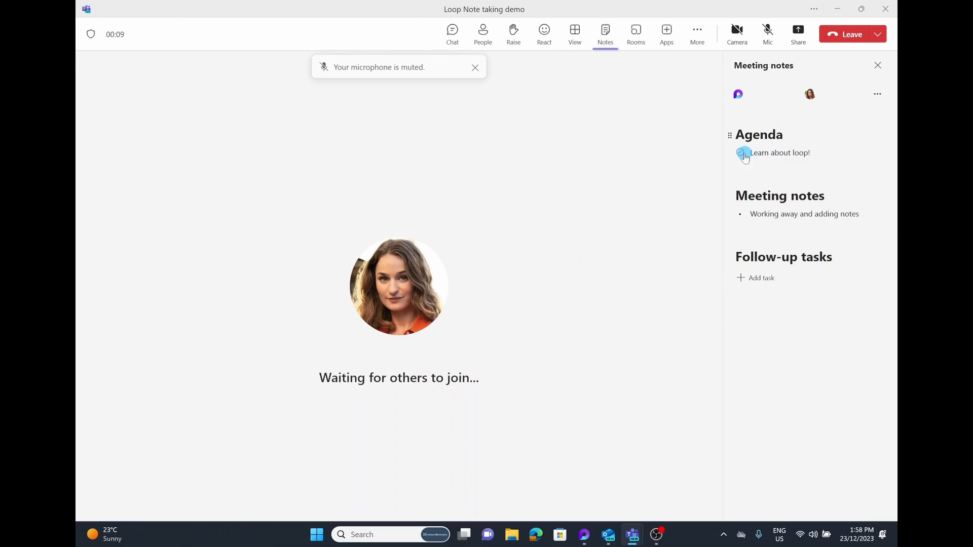
- Check off 'Learn about loop!' and add the task 'share the meeting notes' assigned to Adele Vance, due Sat, Dec 30
{"action": "left_click", "coordinate": [739, 153]}
{"action": "type", "text": "share the meeting notes"}
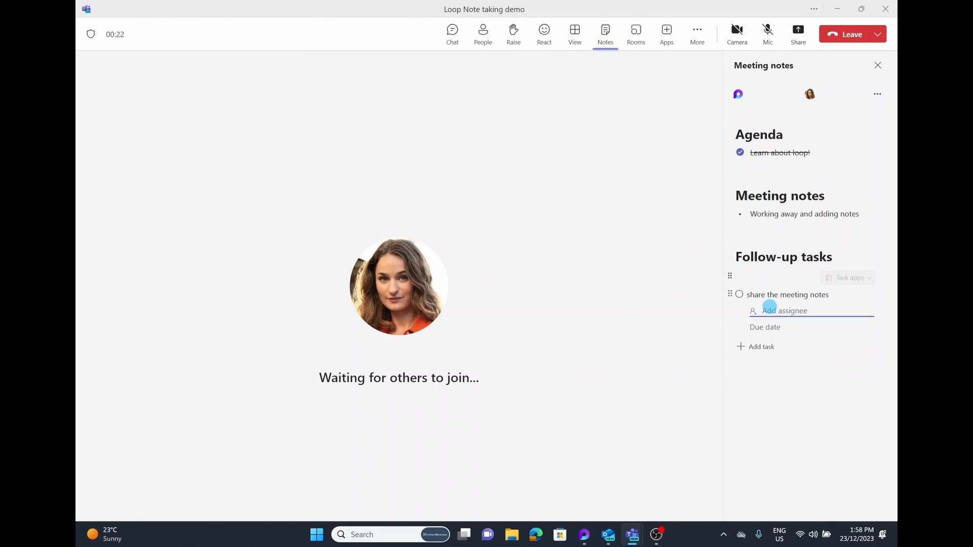
{"action": "left_click", "coordinate": [784, 311]}
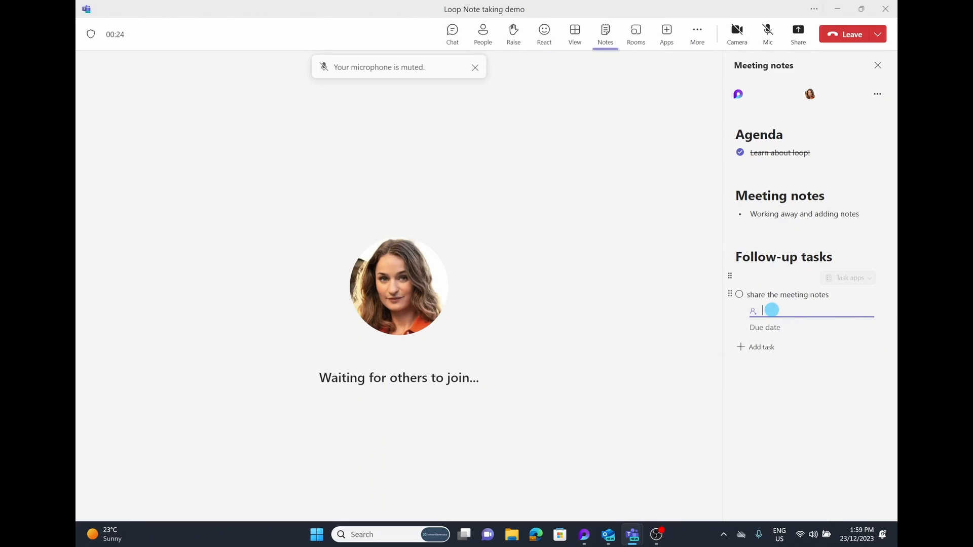
{"action": "type", "text": "ance"}
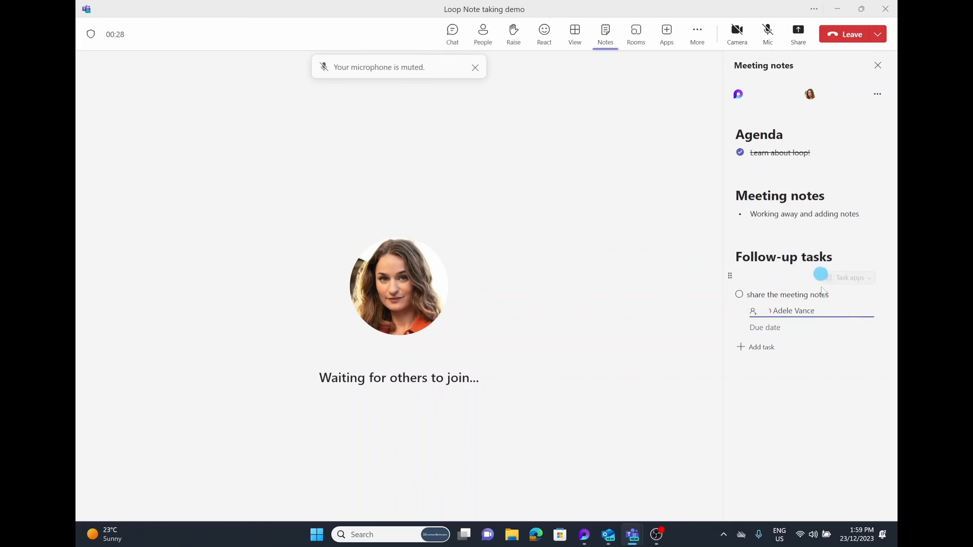
{"action": "left_click", "coordinate": [765, 328]}
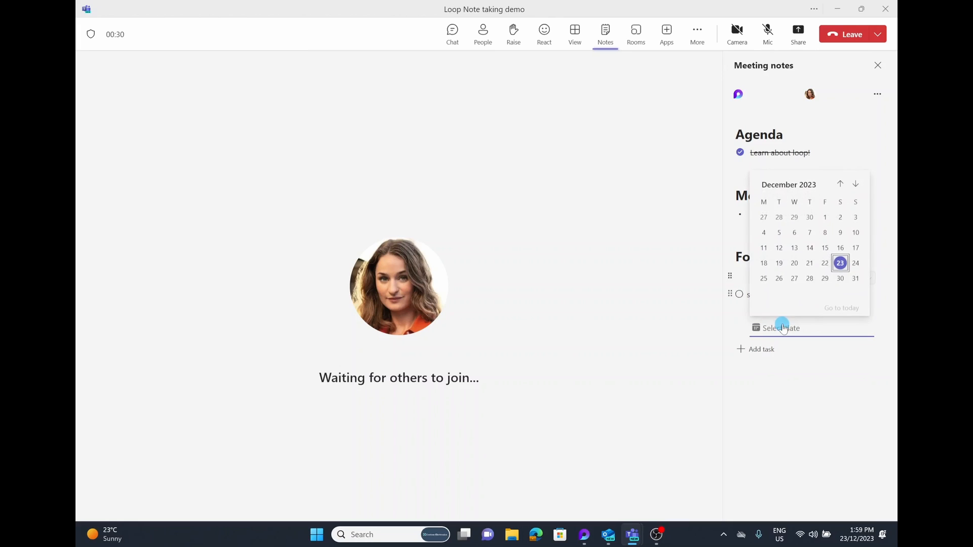
{"action": "left_click", "coordinate": [840, 277]}
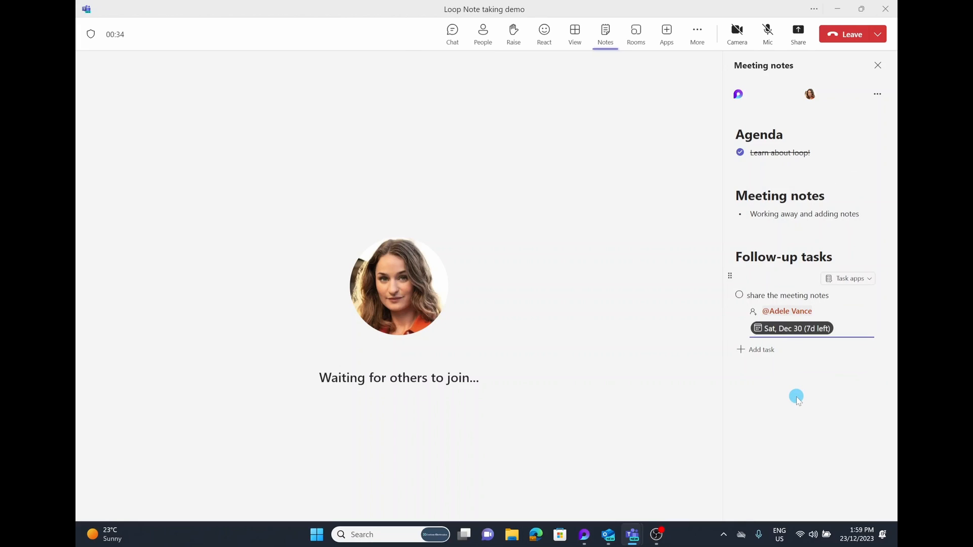
{"action": "left_click", "coordinate": [767, 29]}
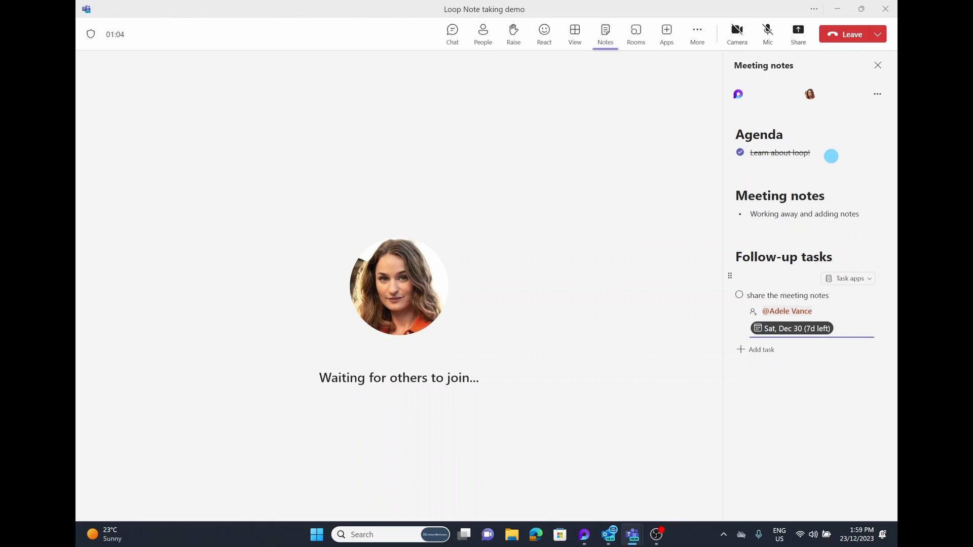
{"action": "mouse_move", "coordinate": [877, 98]}
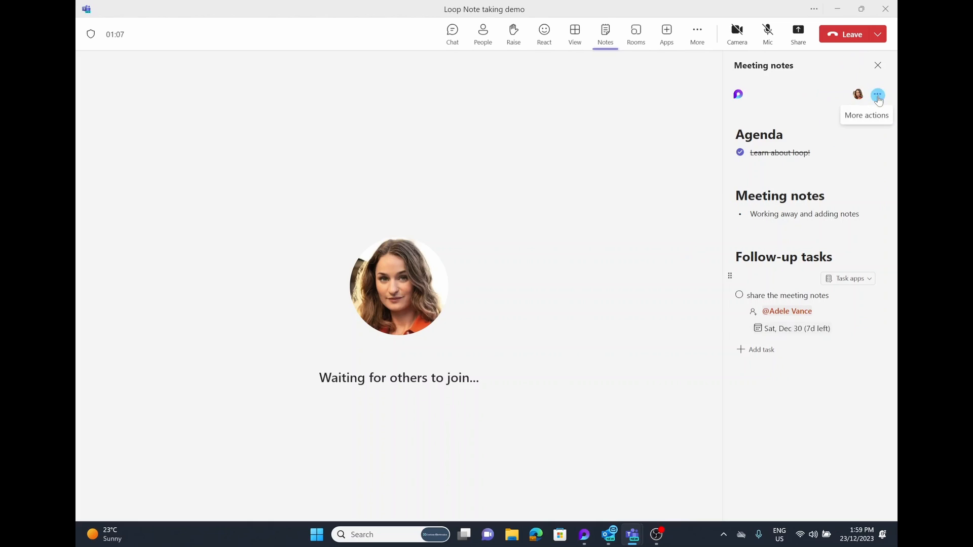
{"action": "left_click", "coordinate": [876, 94]}
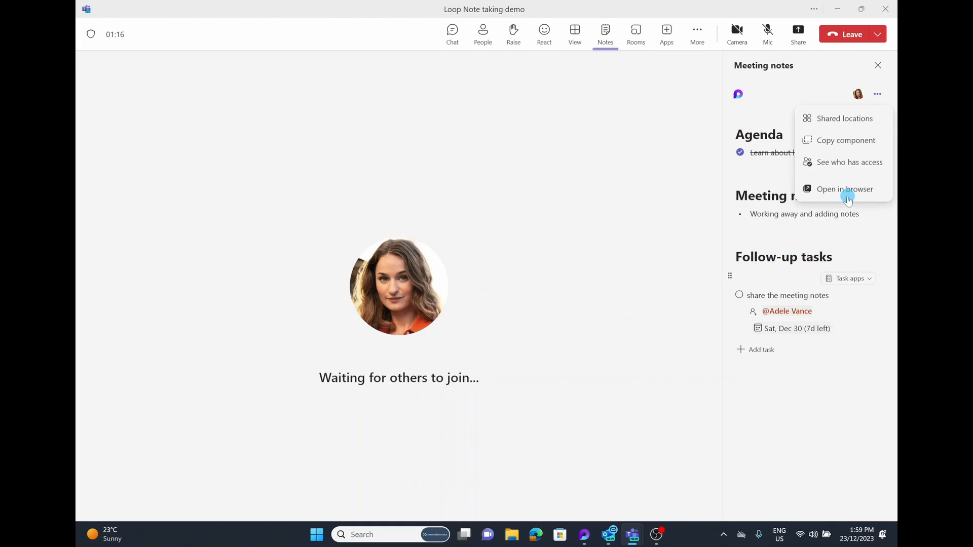
- Review who has access, then copy the meeting notes component for sharing
{"action": "left_click", "coordinate": [844, 190]}
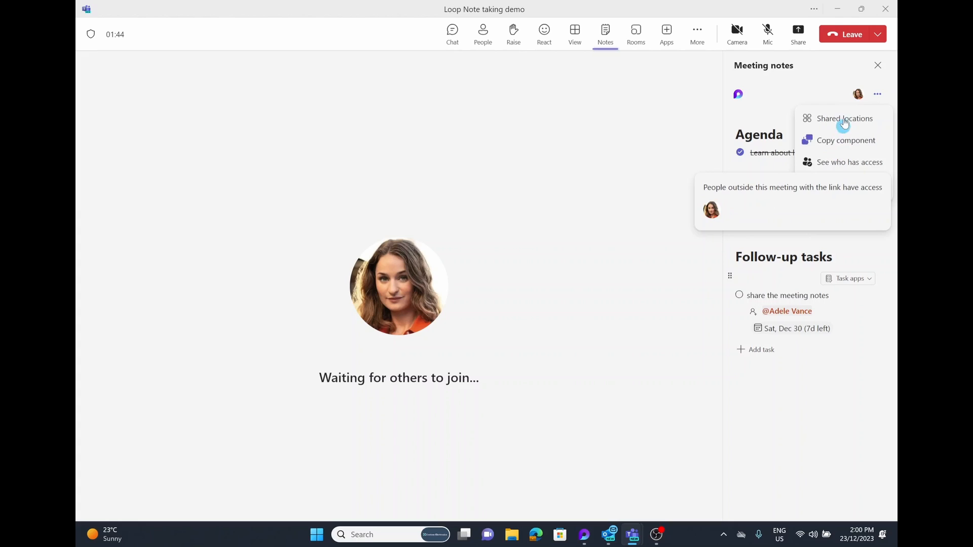
{"action": "left_click", "coordinate": [845, 140]}
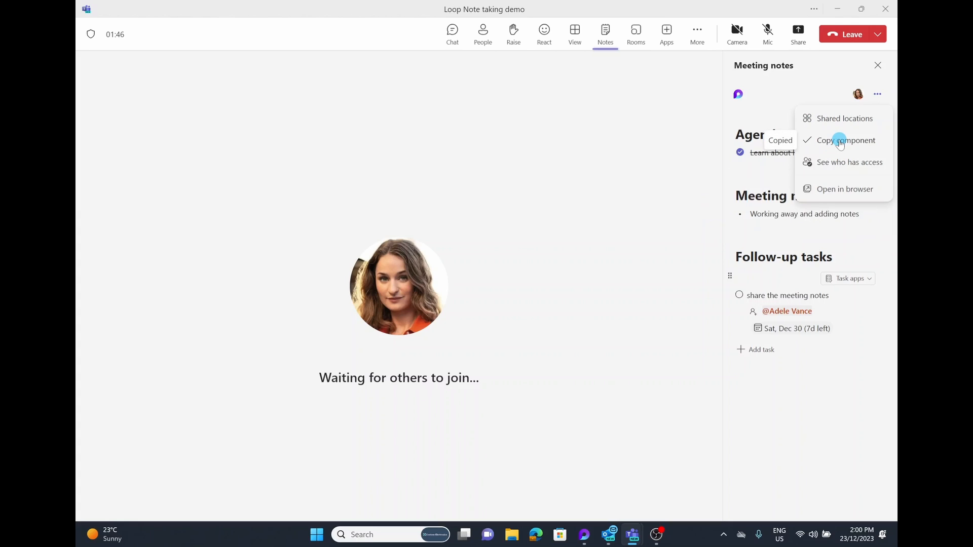
{"action": "mouse_move", "coordinate": [839, 119]}
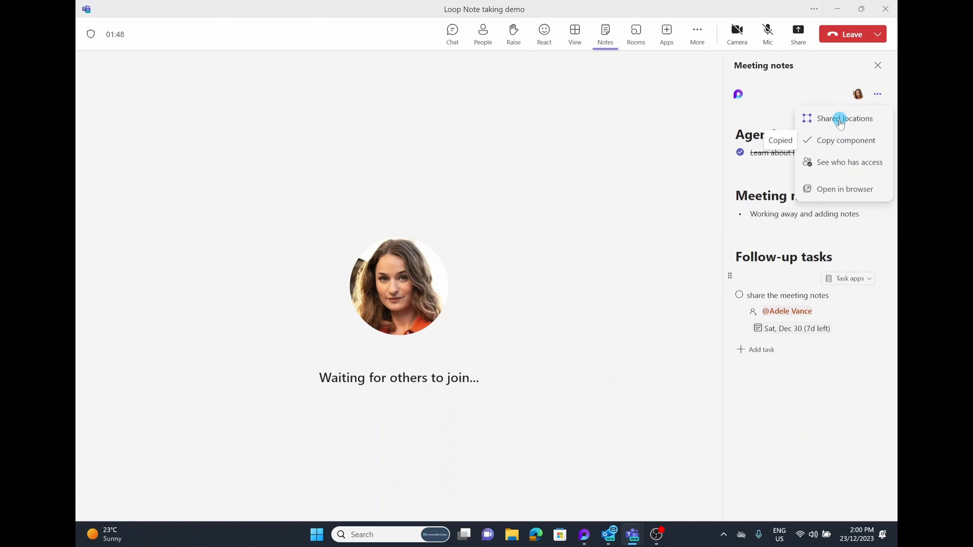
{"action": "left_click", "coordinate": [844, 119]}
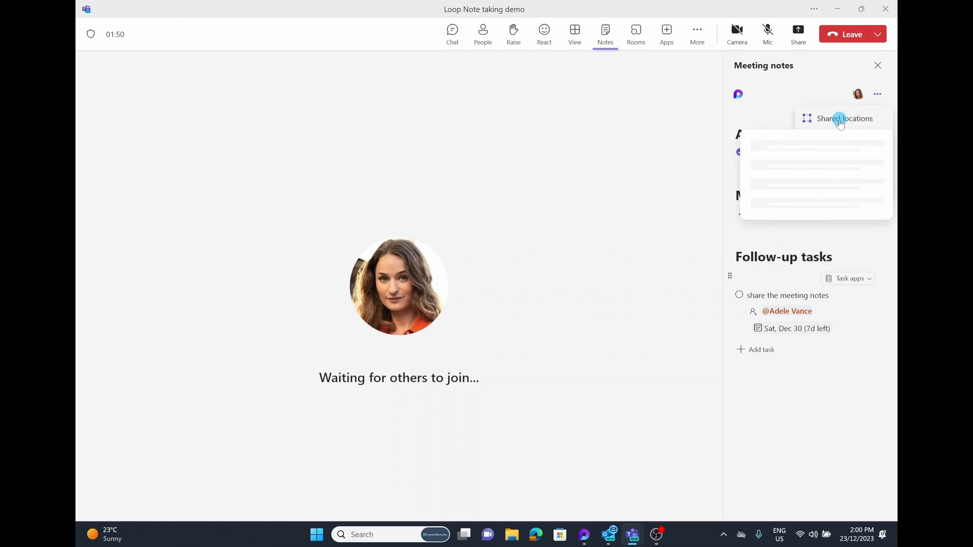
{"action": "left_click", "coordinate": [844, 119]}
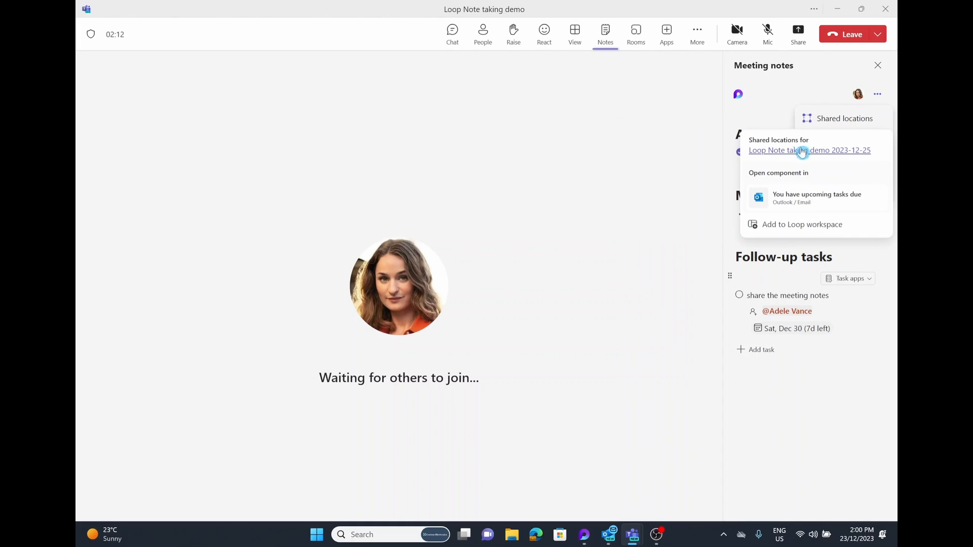
{"action": "mouse_move", "coordinate": [876, 93]}
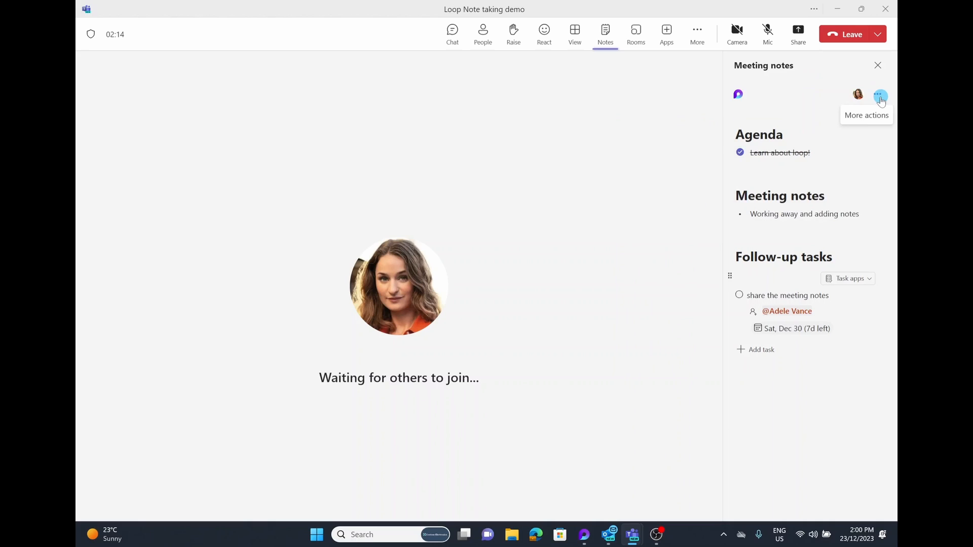
- Copy the notes component again and go to the Retail team's General channel posts
{"action": "left_click", "coordinate": [877, 93]}
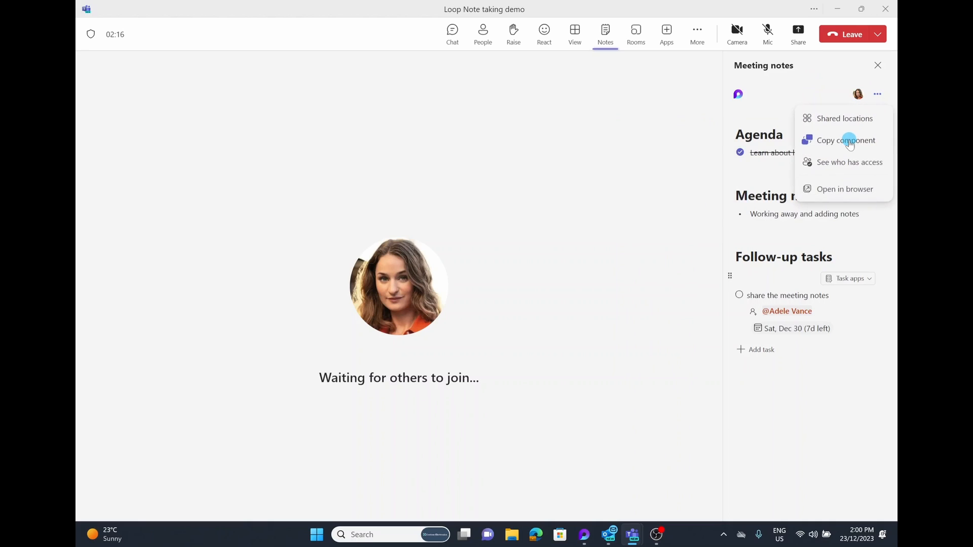
{"action": "left_click", "coordinate": [845, 140]}
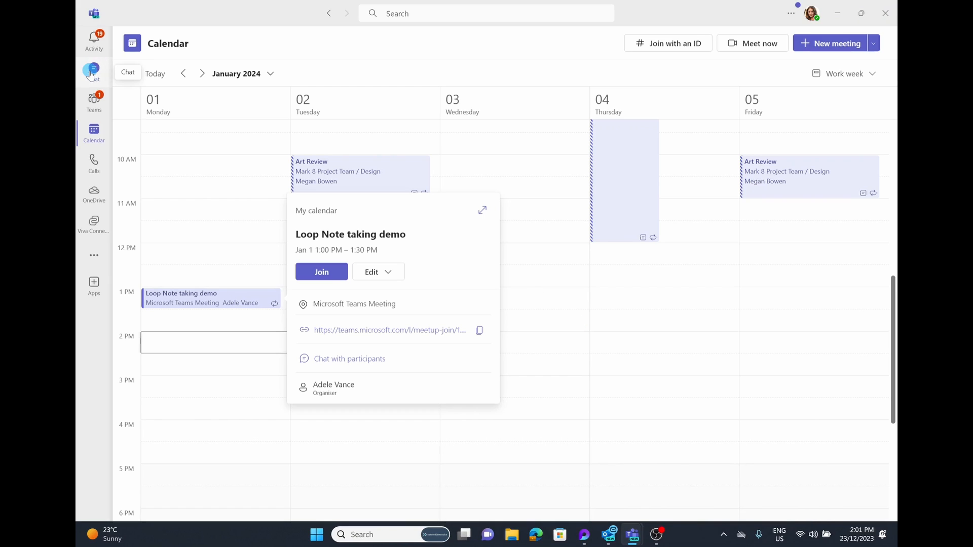
{"action": "left_click", "coordinate": [93, 71]}
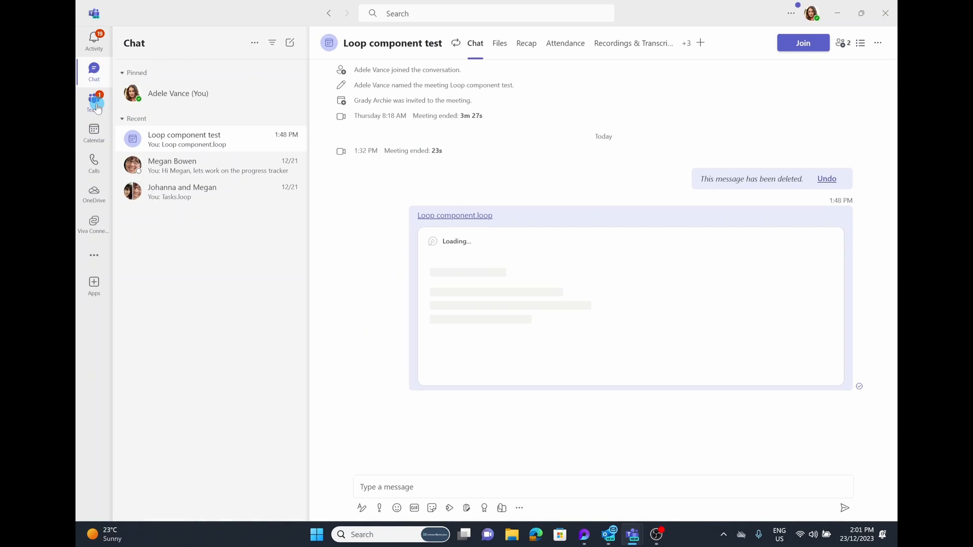
{"action": "left_click", "coordinate": [94, 102]}
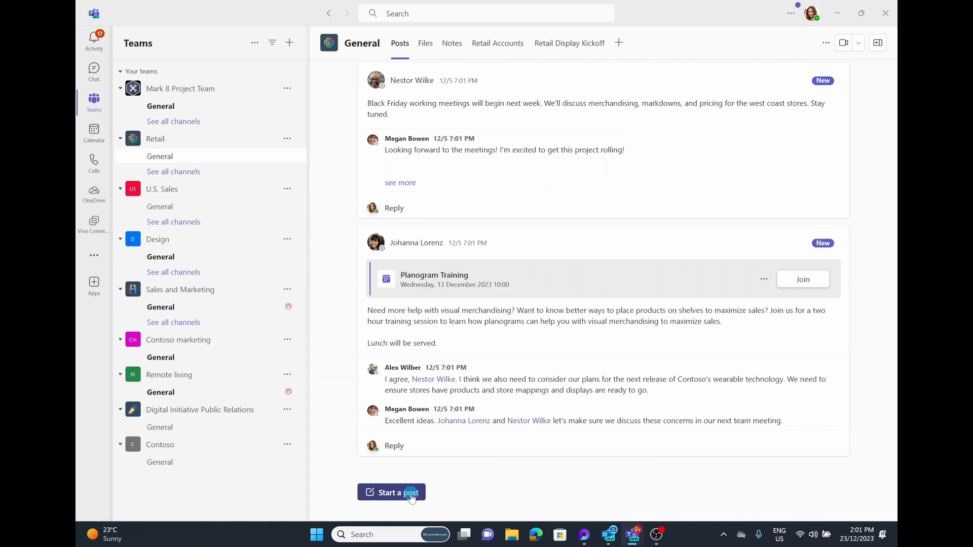
- Start a new Retail General post with the pasted Loop notes component and view its sharing settings
{"action": "left_click", "coordinate": [391, 493]}
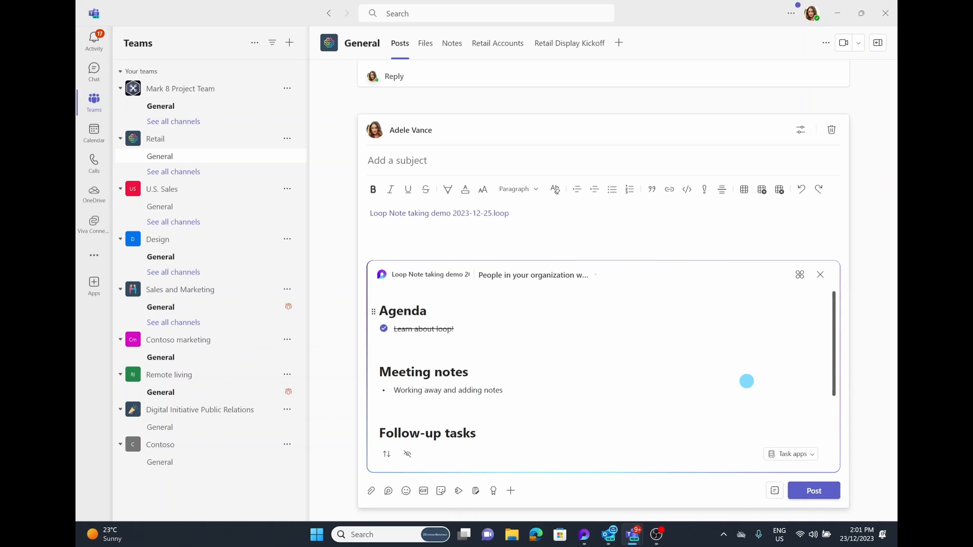
{"action": "mouse_move", "coordinate": [623, 317]}
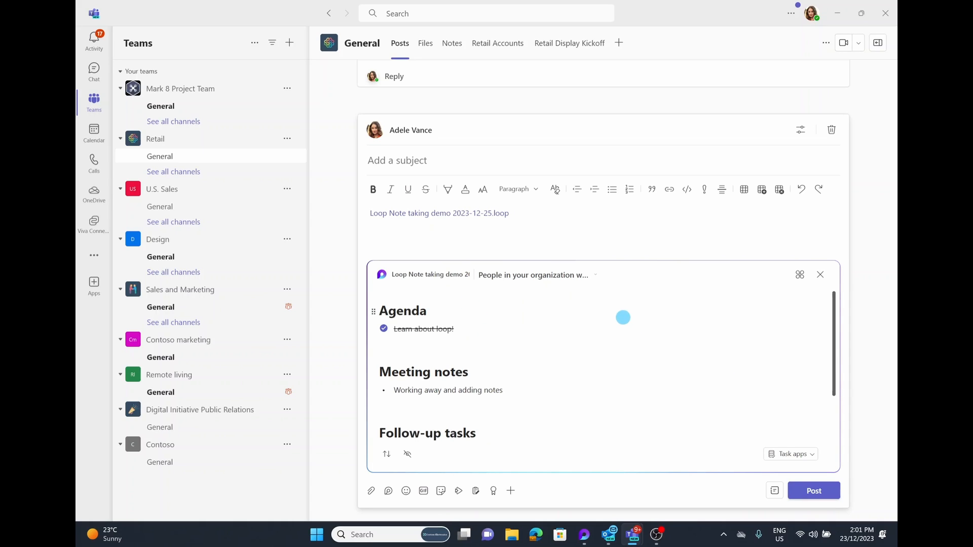
{"action": "mouse_move", "coordinate": [602, 289]}
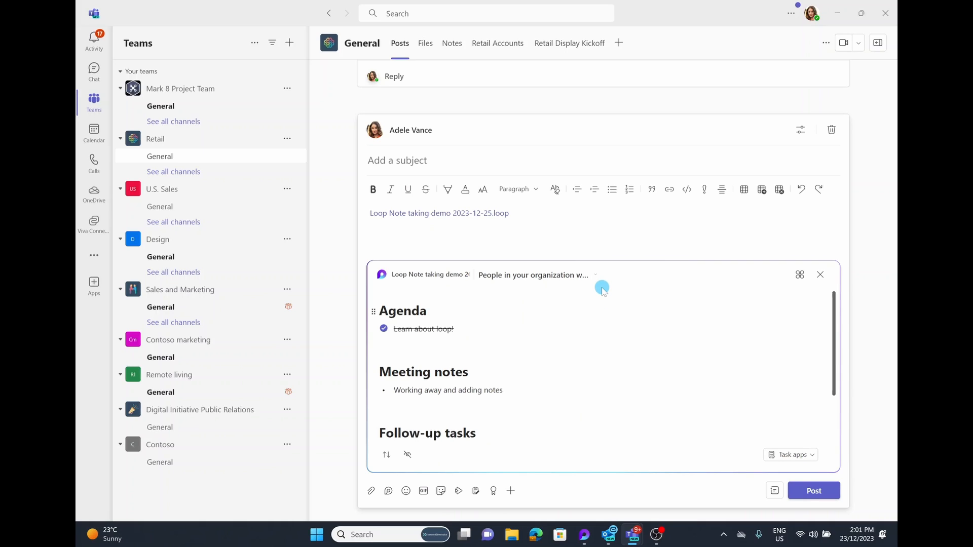
{"action": "left_click", "coordinate": [508, 213]}
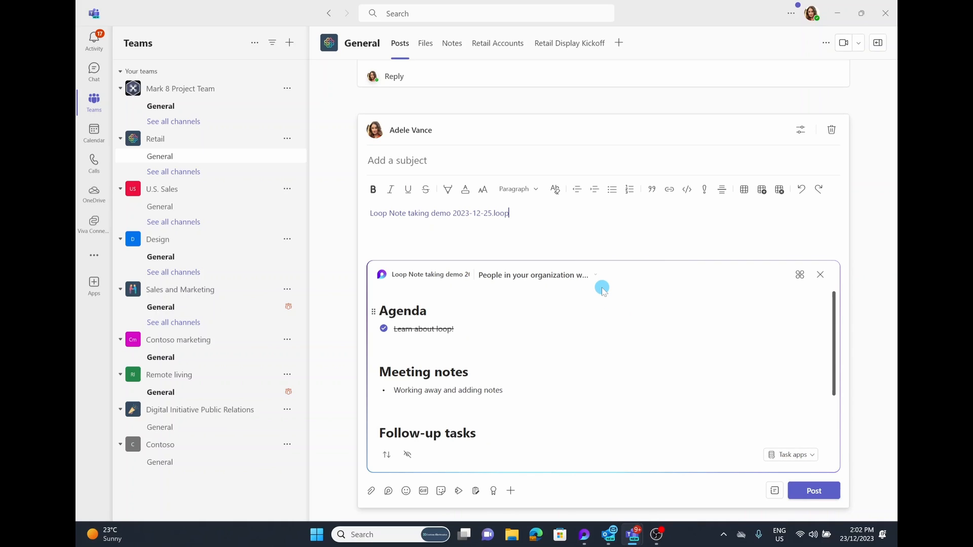
{"action": "mouse_move", "coordinate": [484, 279]}
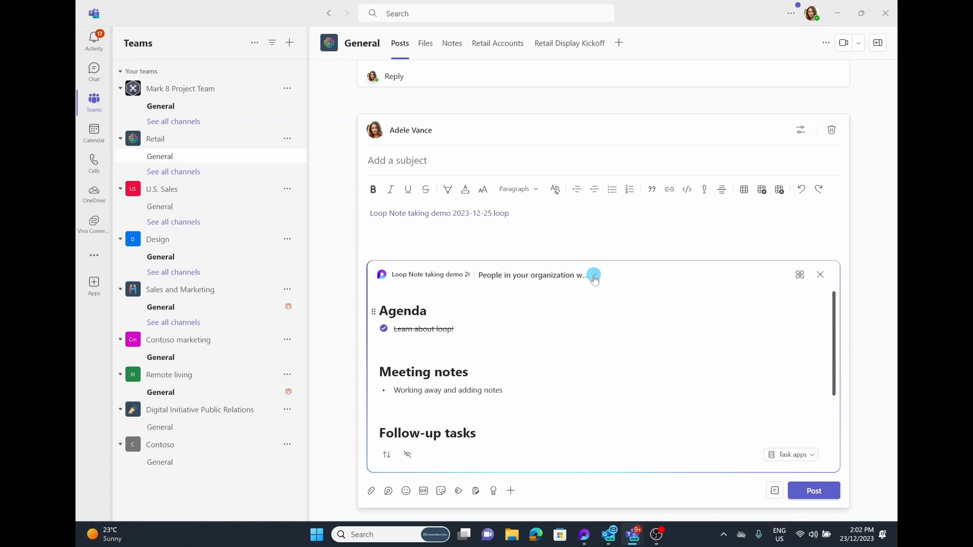
{"action": "left_click", "coordinate": [593, 276]}
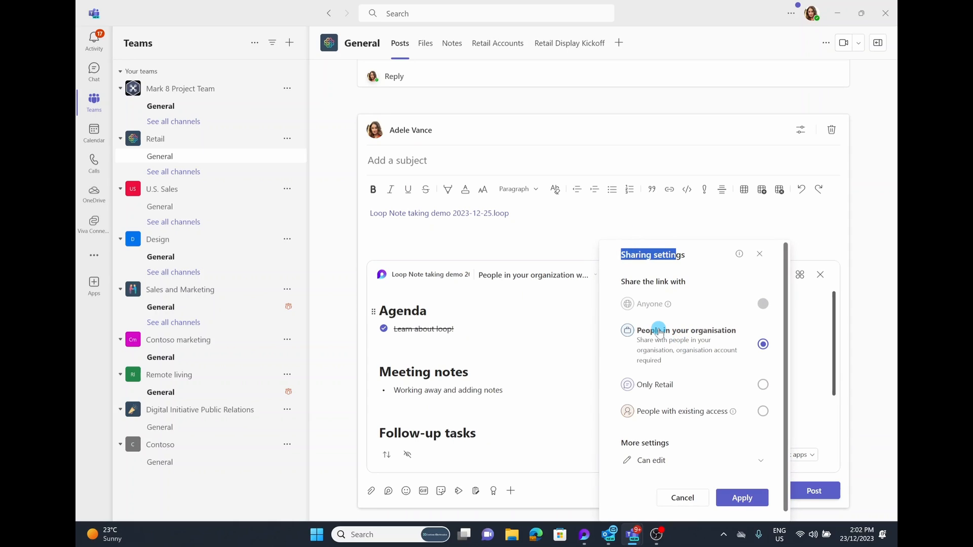
{"action": "mouse_move", "coordinate": [682, 384]}
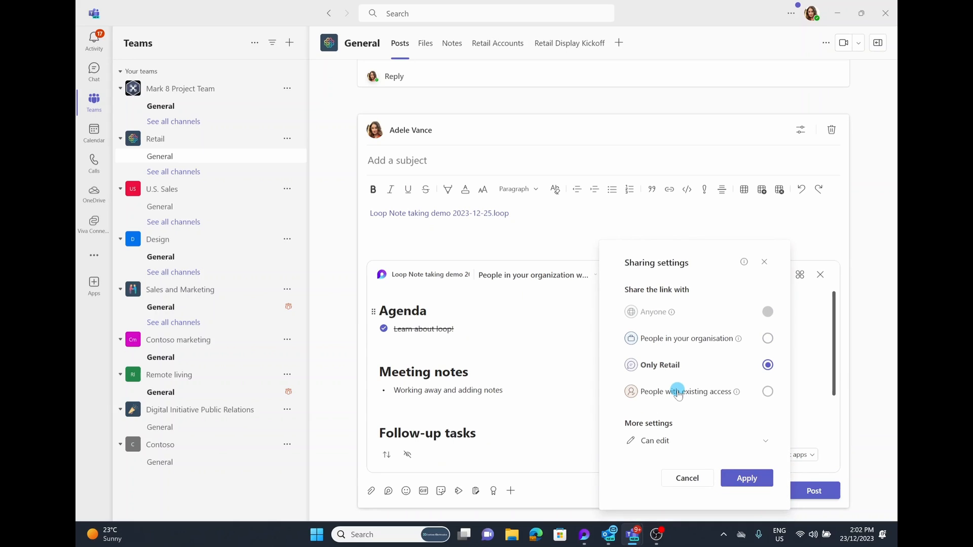
- Share the link with people in your organisation who can edit, and apply to create the link
{"action": "left_click", "coordinate": [767, 392]}
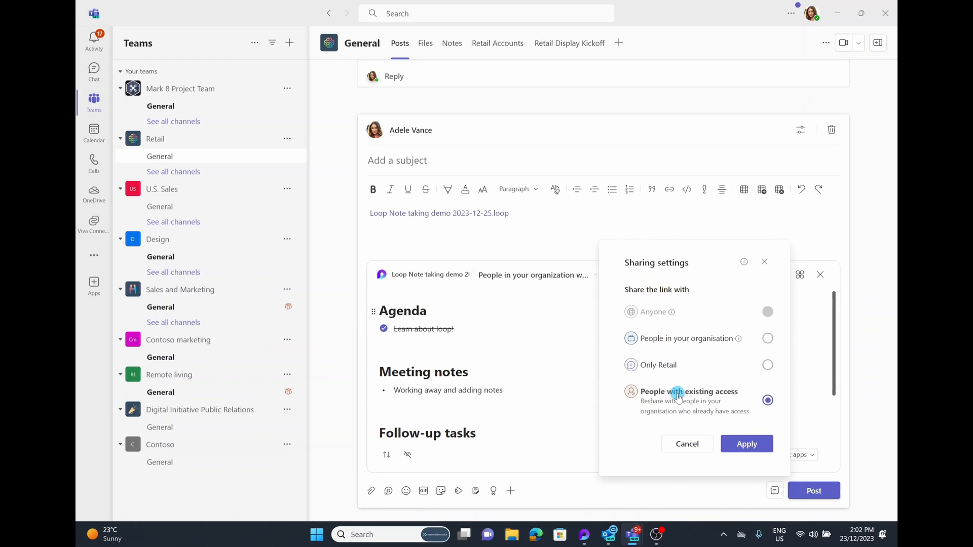
{"action": "mouse_move", "coordinate": [673, 339]}
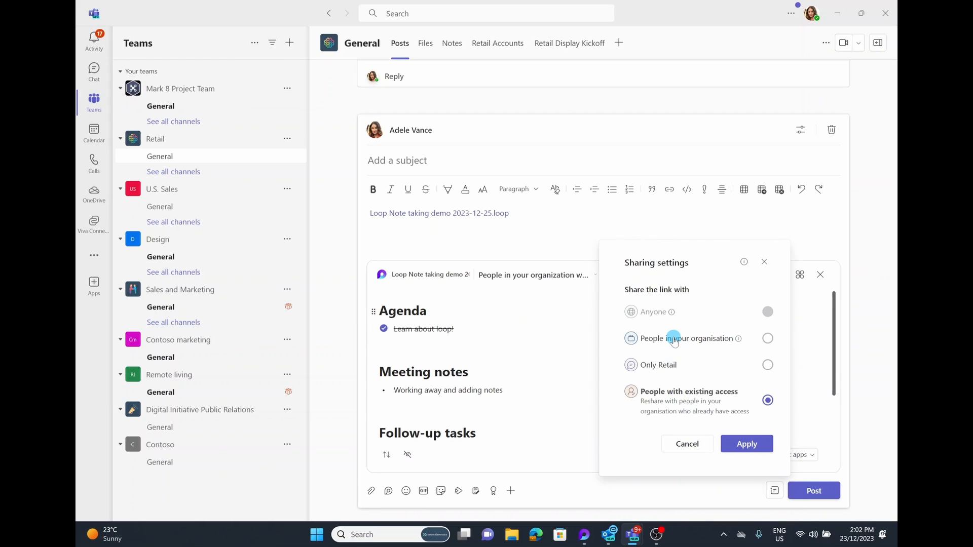
{"action": "mouse_move", "coordinate": [657, 391]}
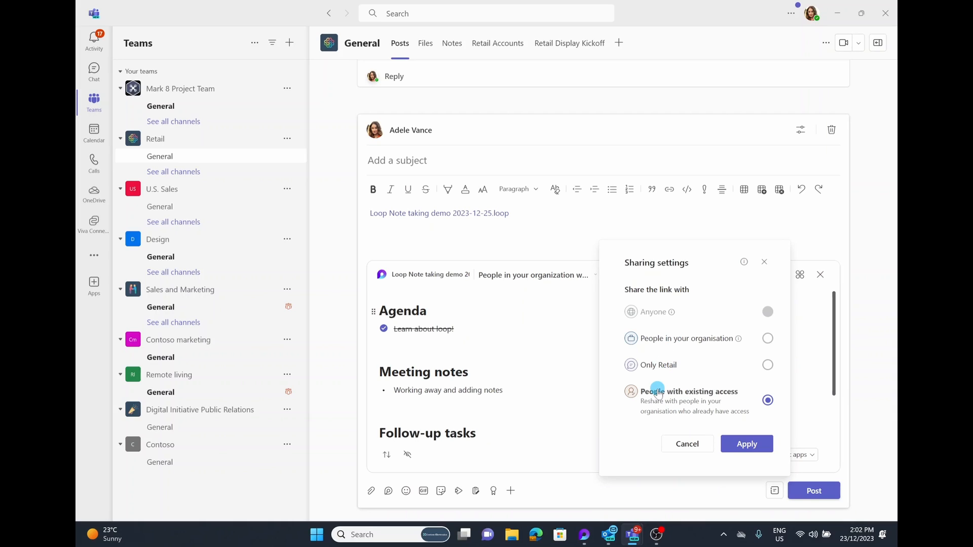
{"action": "left_click", "coordinate": [659, 365]}
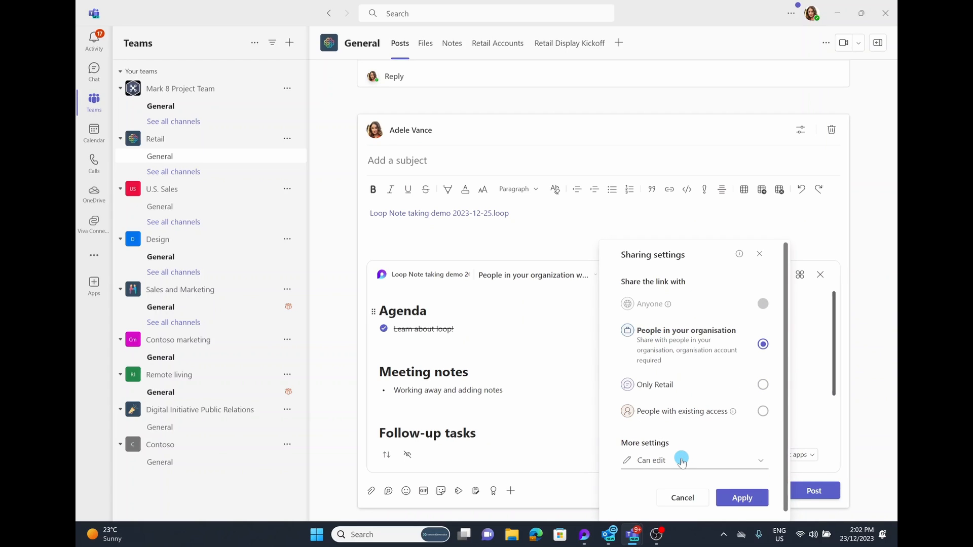
{"action": "left_click", "coordinate": [682, 460]}
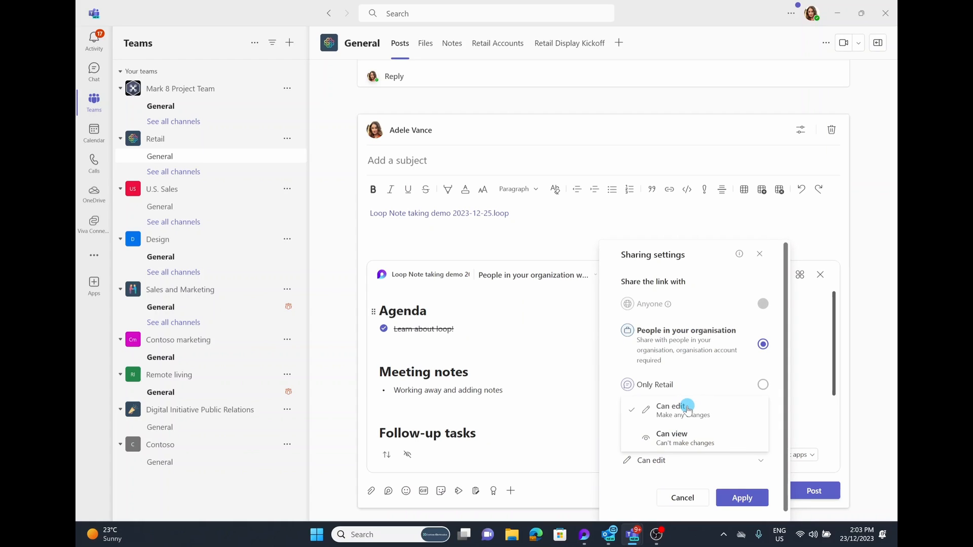
{"action": "left_click", "coordinate": [742, 498]}
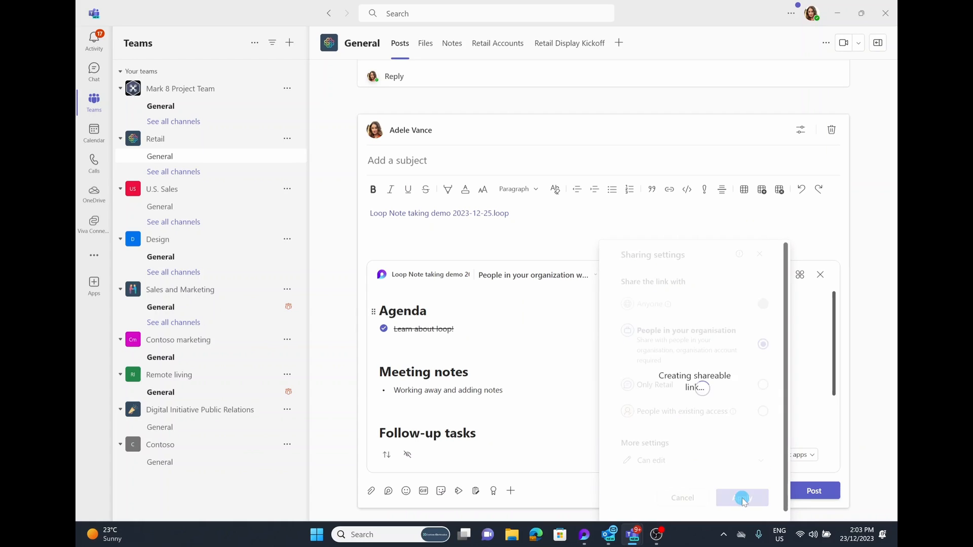
{"action": "left_click", "coordinate": [742, 497]}
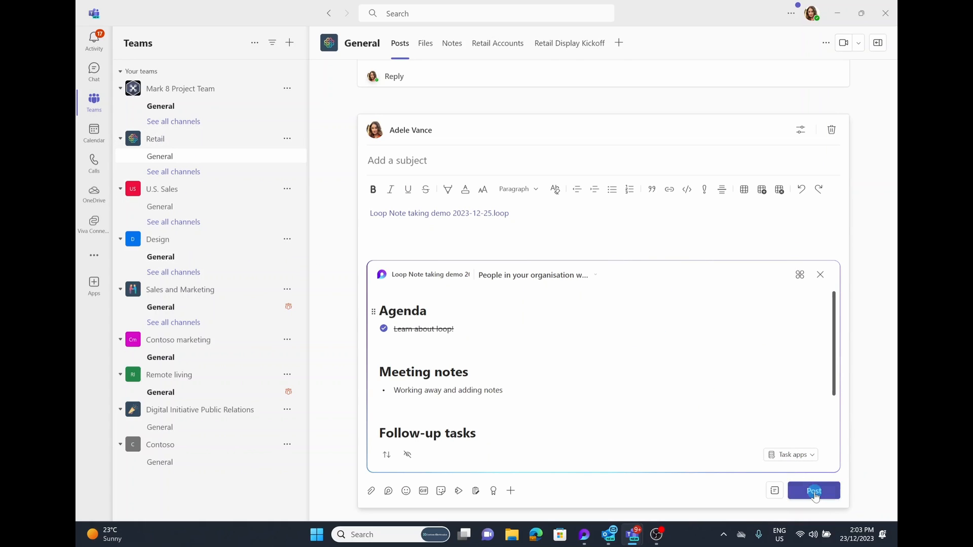
- Post the notes to the Retail channel, copy the posted component and begin a new Outlook email
{"action": "left_click", "coordinate": [814, 490]}
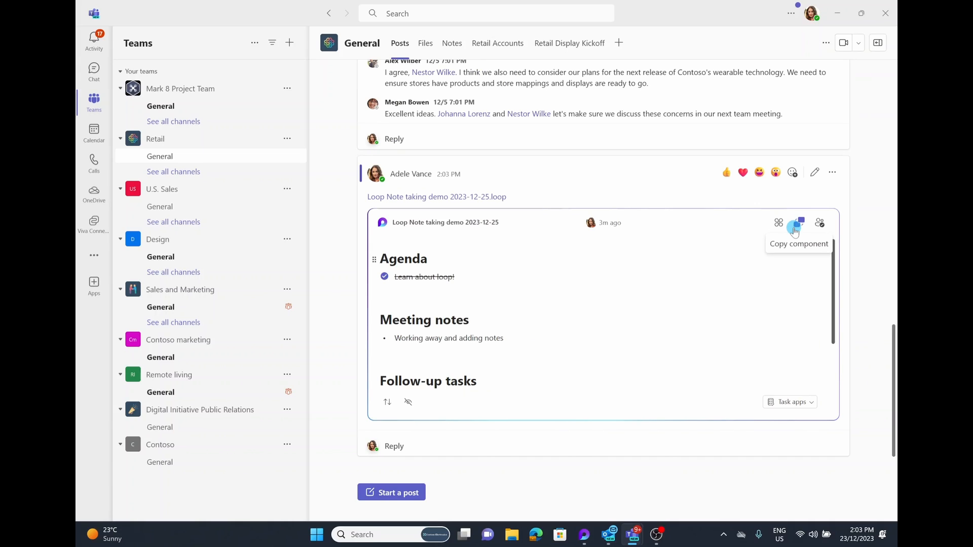
{"action": "left_click", "coordinate": [798, 222]}
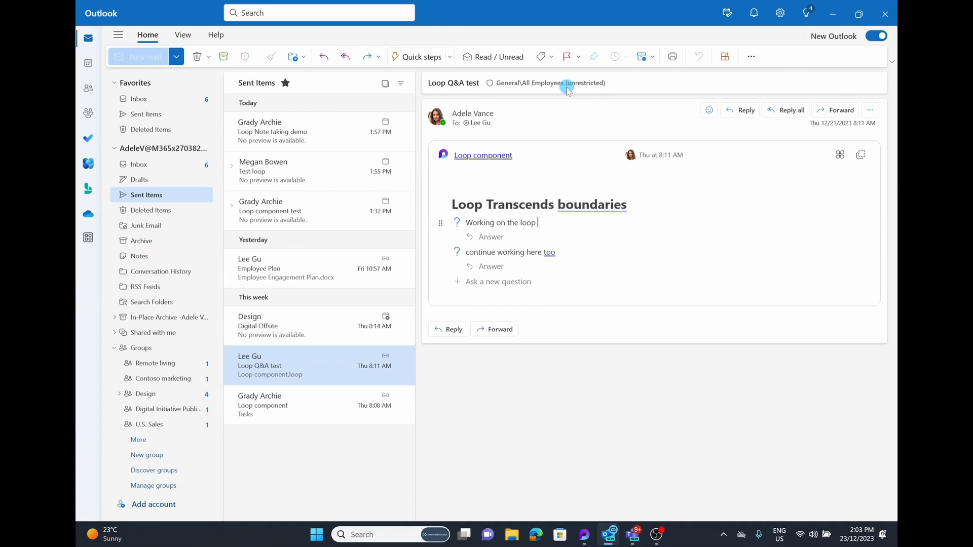
{"action": "left_click", "coordinate": [140, 57]}
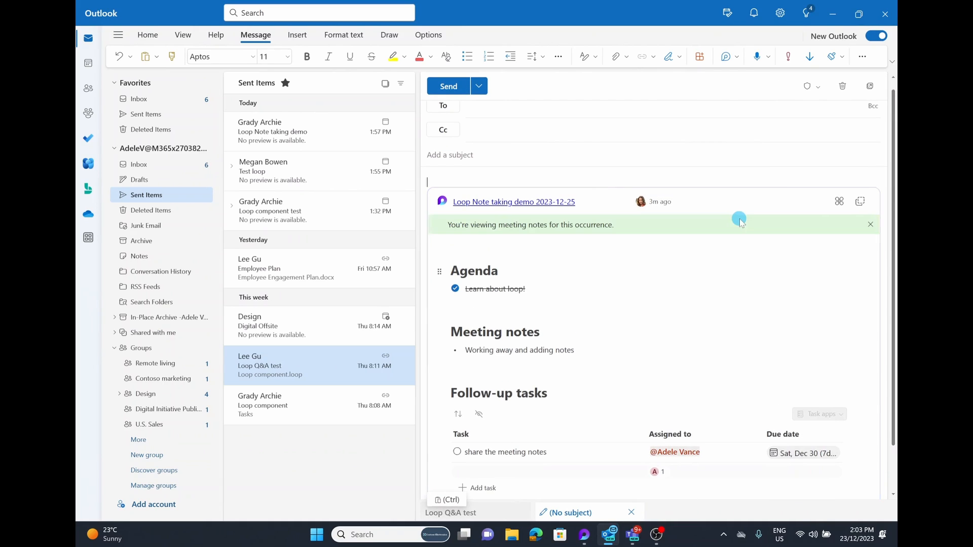
{"action": "mouse_move", "coordinate": [529, 141]}
{"action": "type", "text": "Loop component from Retail discussion"}
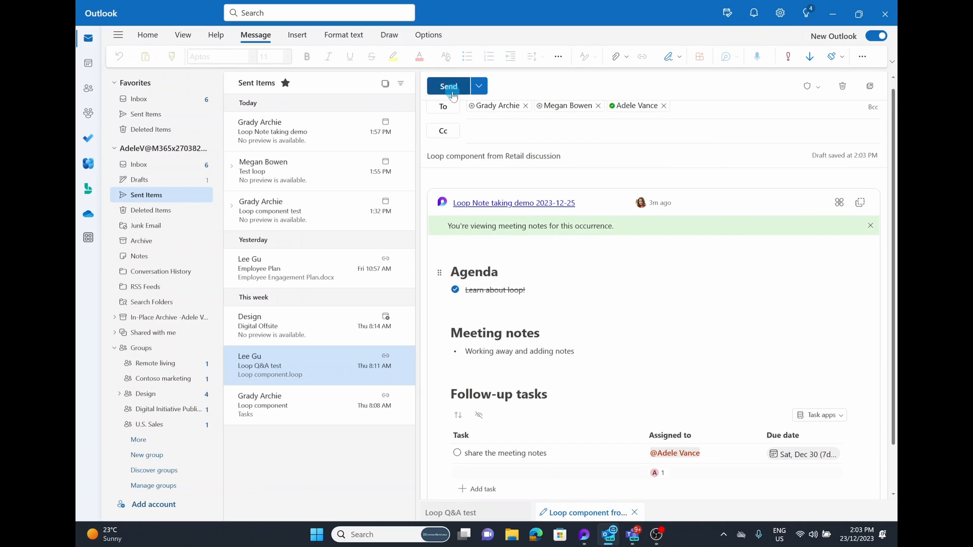
{"action": "mouse_move", "coordinate": [448, 85]}
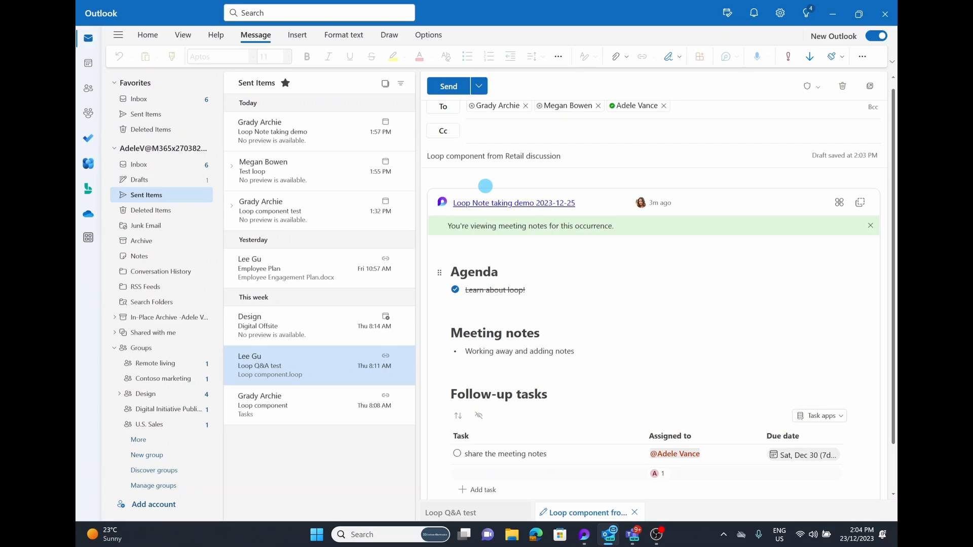
{"action": "mouse_move", "coordinate": [448, 86]}
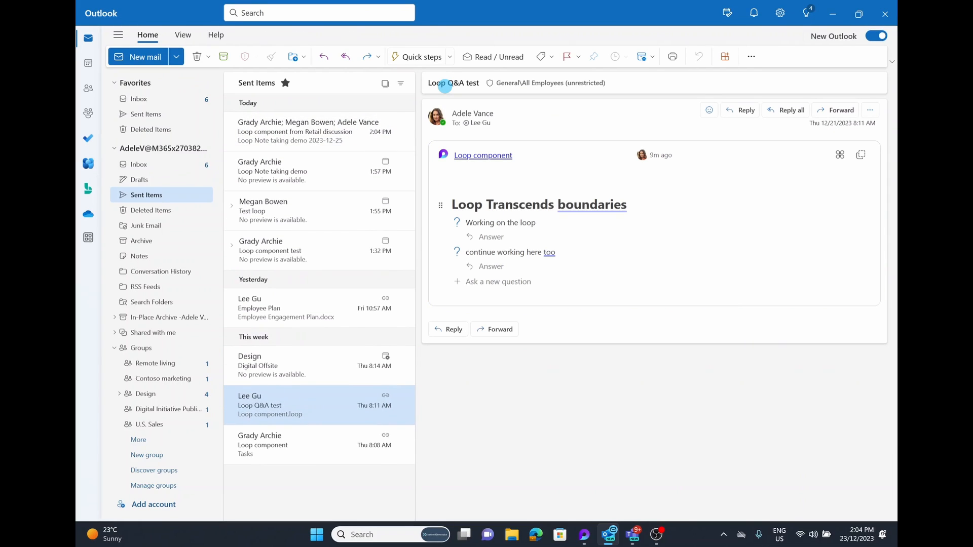
- Return to Teams, join the Loop Note taking demo meeting from Calendar and reach its notes' more actions
{"action": "left_click", "coordinate": [306, 130]}
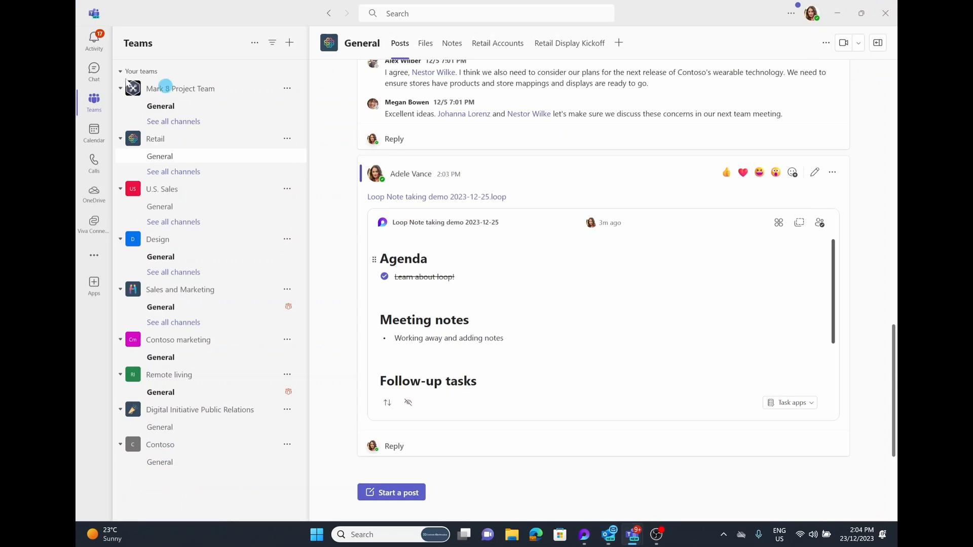
{"action": "left_click", "coordinate": [93, 132]}
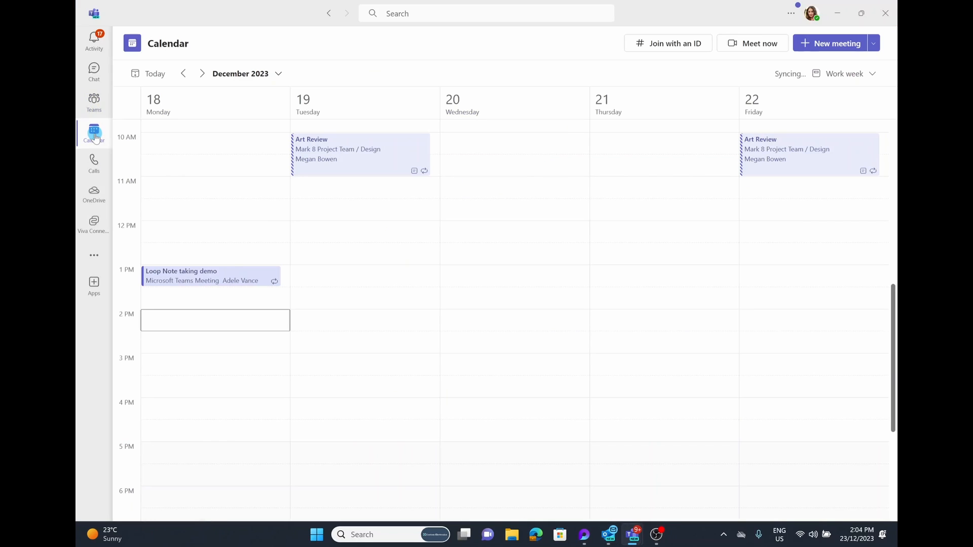
{"action": "left_click", "coordinate": [210, 276]}
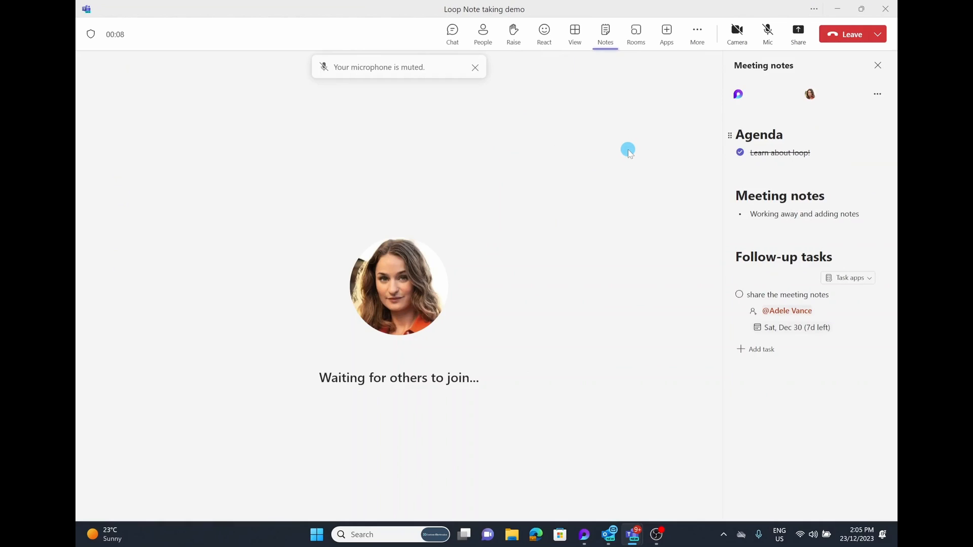
{"action": "left_click", "coordinate": [876, 93]}
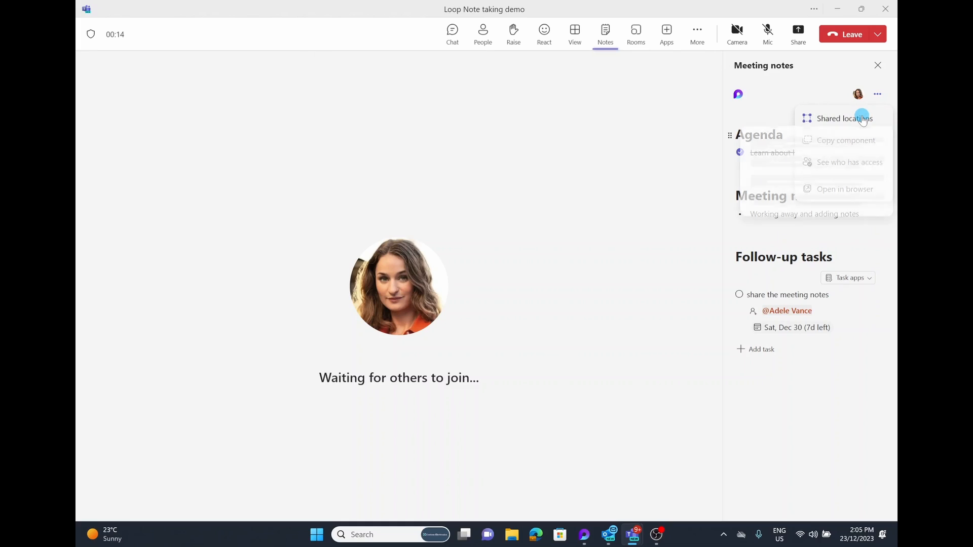
- View the notes' shared locations, then see who has access — three people outside the meeting via the link
{"action": "left_click", "coordinate": [844, 118]}
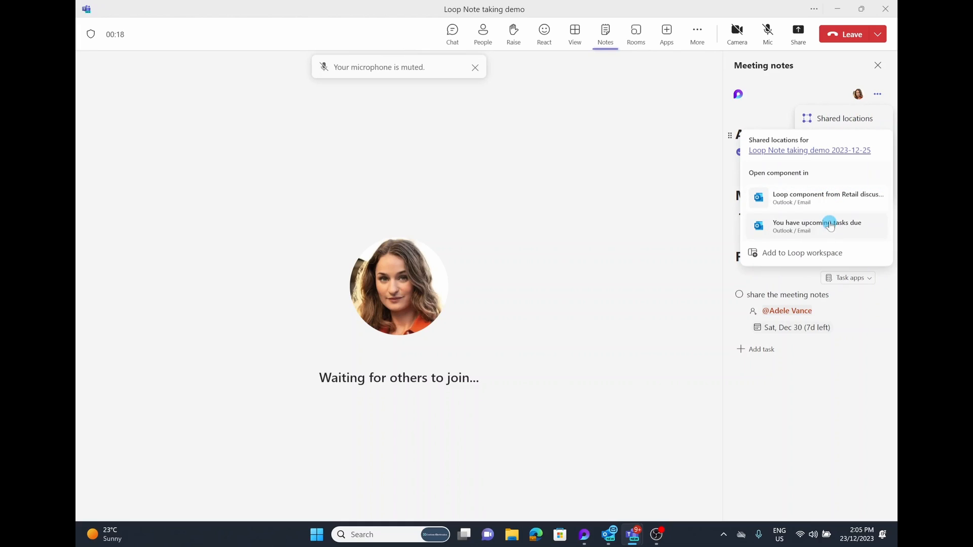
{"action": "mouse_move", "coordinate": [825, 198]}
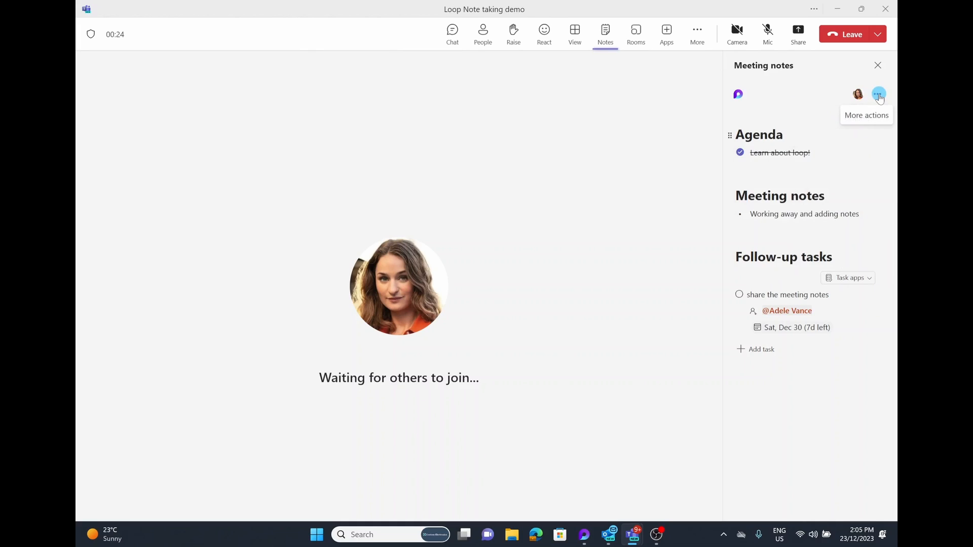
{"action": "left_click", "coordinate": [877, 94]}
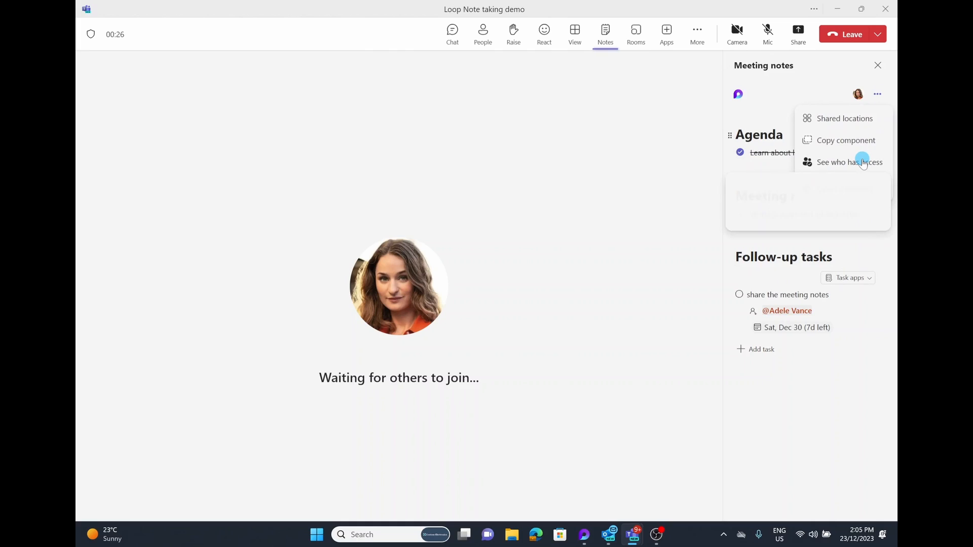
{"action": "left_click", "coordinate": [849, 162]}
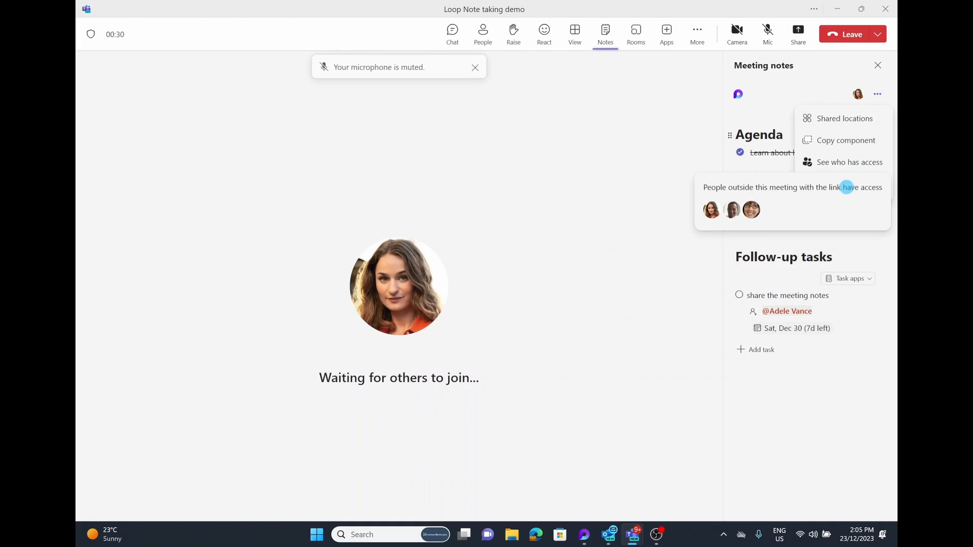
{"action": "mouse_move", "coordinate": [731, 209]}
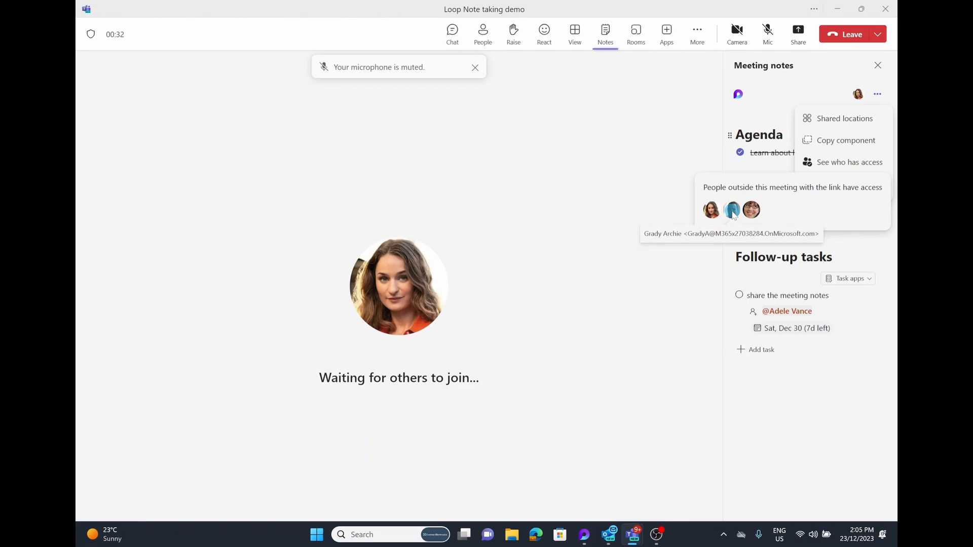